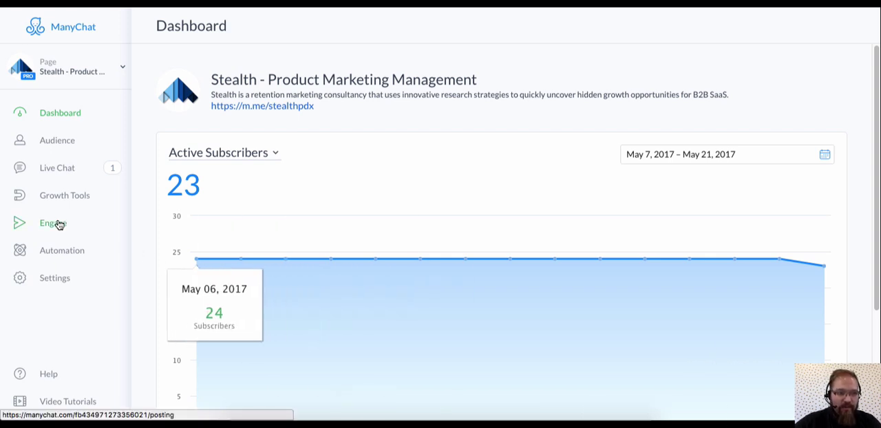
Open Engage and start a new broadcast draft with an empty post.
{"action": "left_click", "coordinate": [51, 223]}
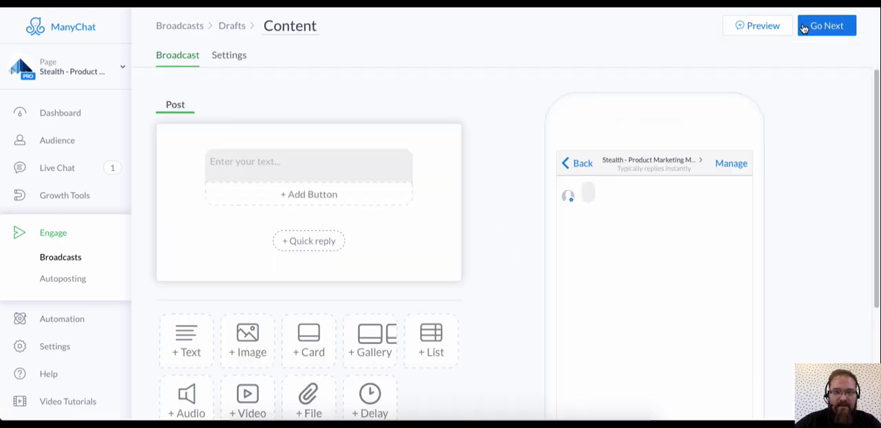
Start the broadcast message with 'Hey' and the subscriber's First Name variable.
{"action": "left_click", "coordinate": [308, 162]}
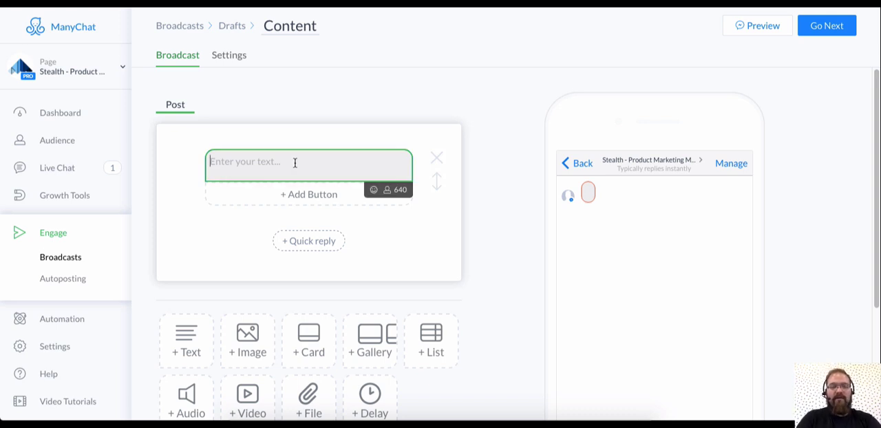
{"action": "type", "text": "Hey"}
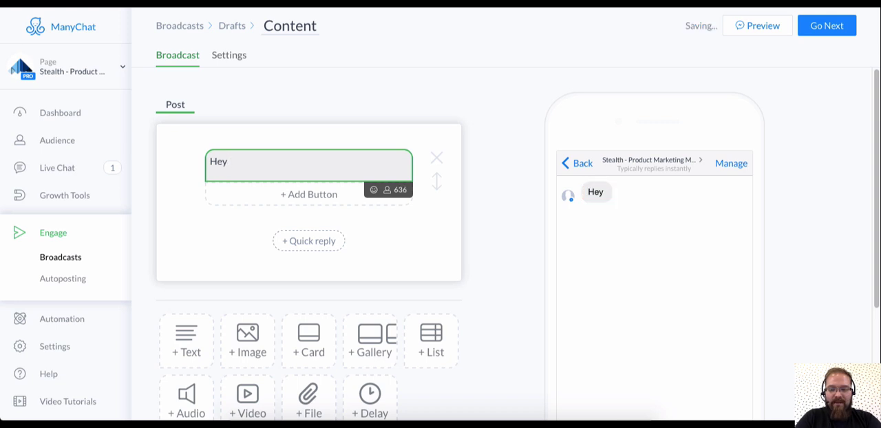
{"action": "type", "text": "("}
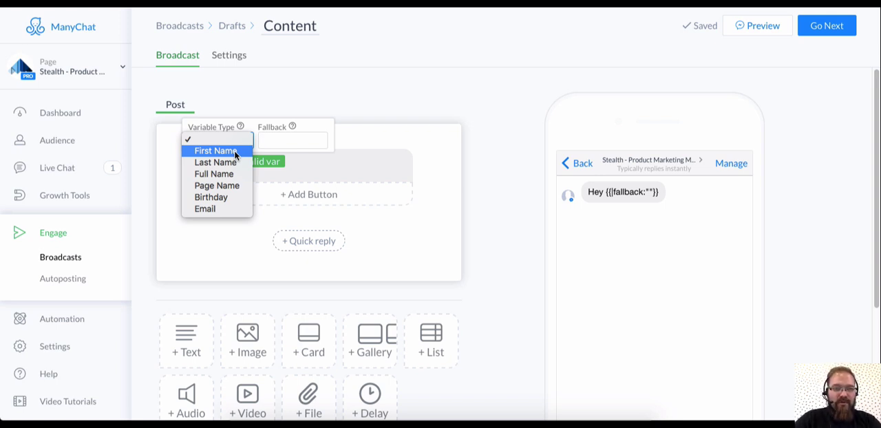
{"action": "left_click", "coordinate": [214, 151]}
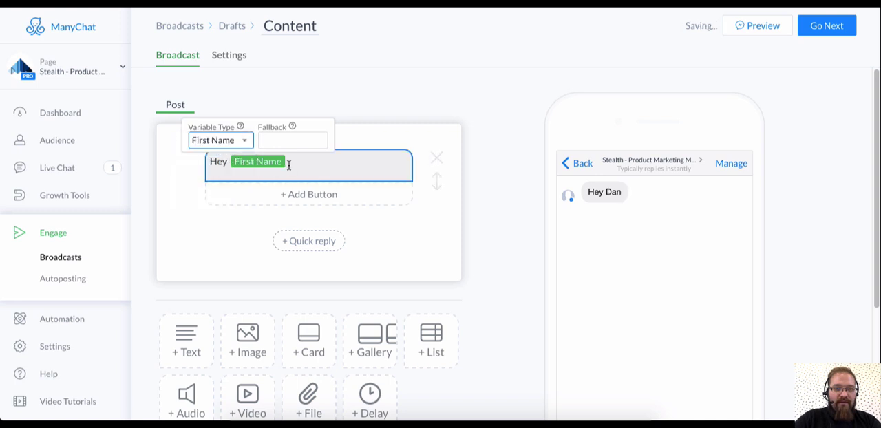
Add the quick question asking whether their marketing funnel is as healthy as it should be.
{"action": "type", "text": "- qu"}
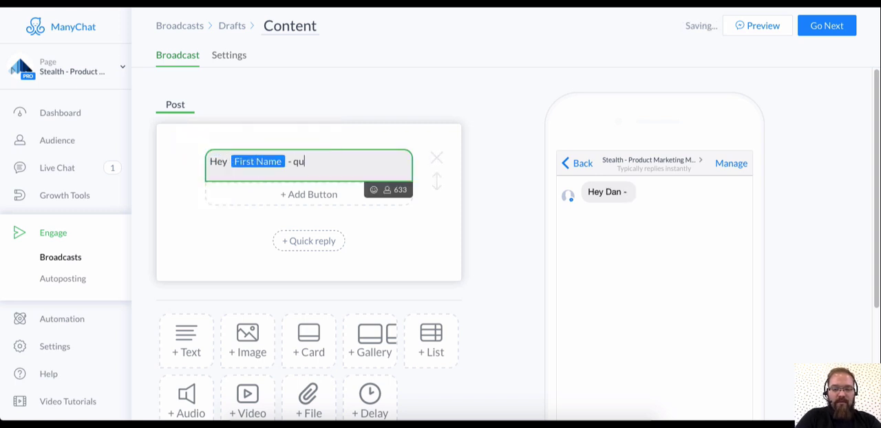
{"action": "type", "text": "ick question:"}
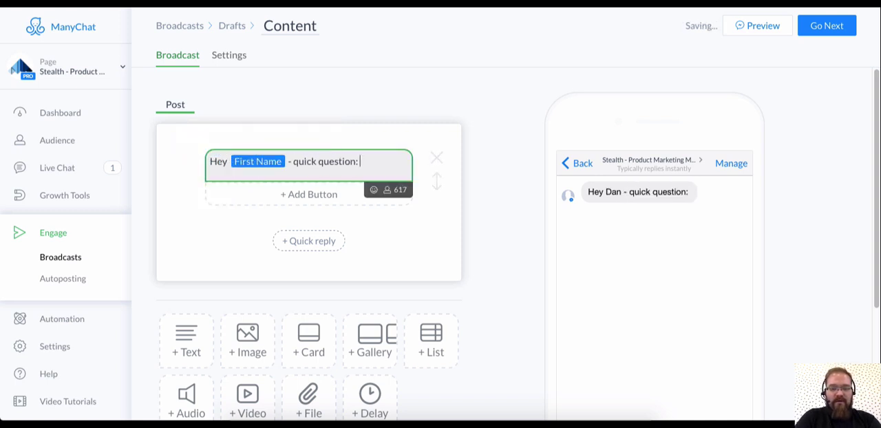
{"action": "type", "text": "ho"}
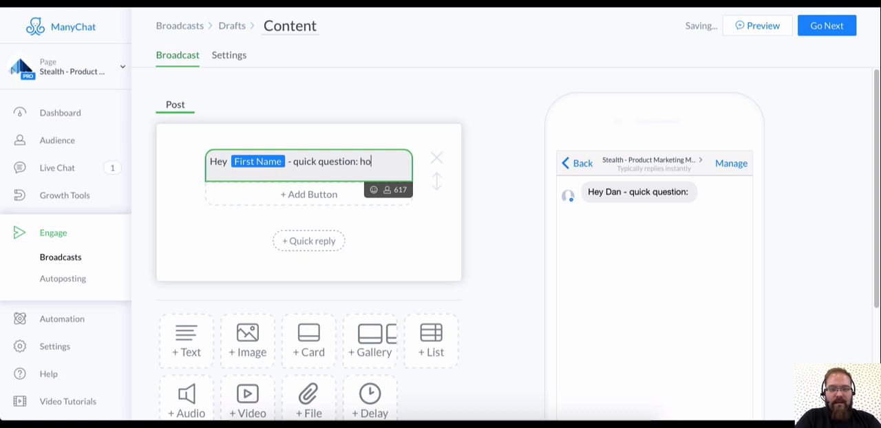
{"action": "type", "text": "w would you"}
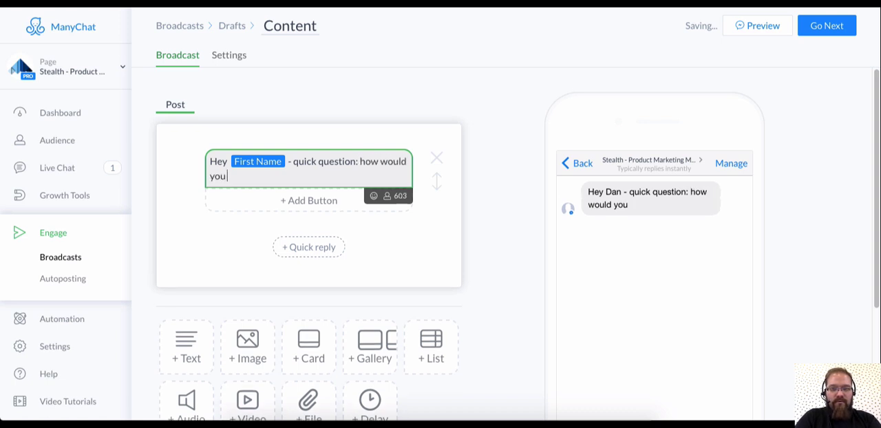
{"action": "type", "text": "rate t"}
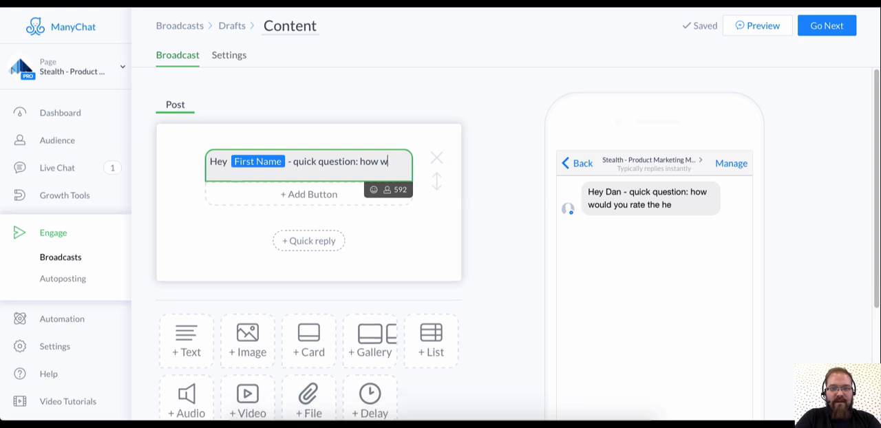
{"action": "type", "text": "healthy"}
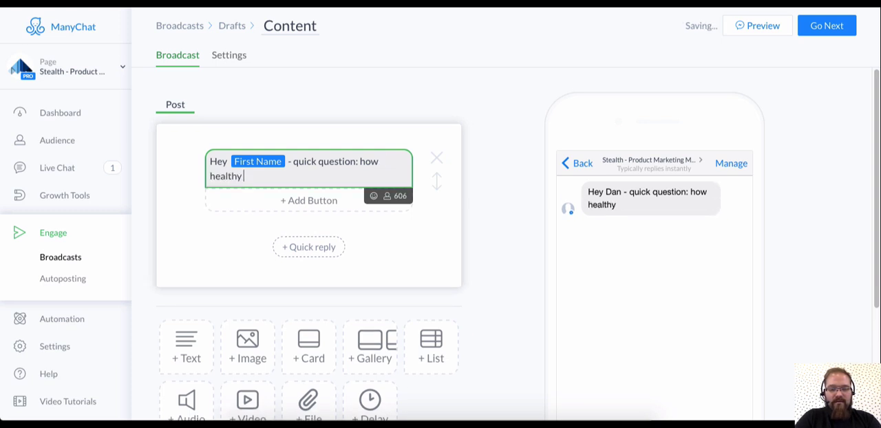
{"action": "type", "text": "do you think"}
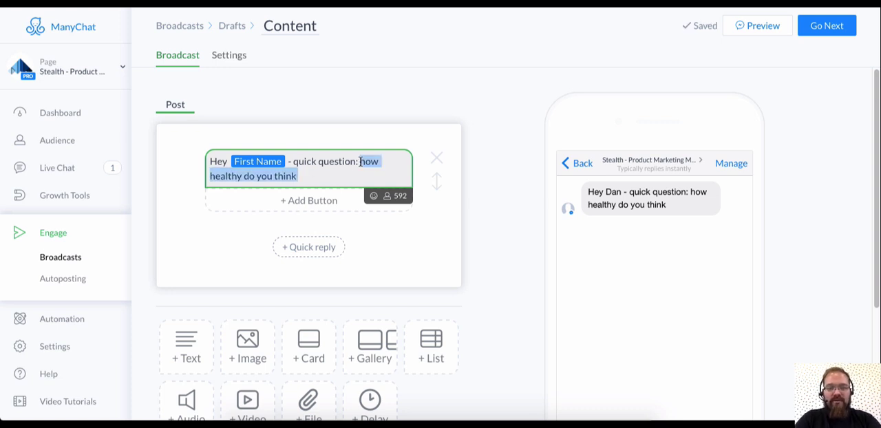
{"action": "type", "text": "do you think your marketing funnel"}
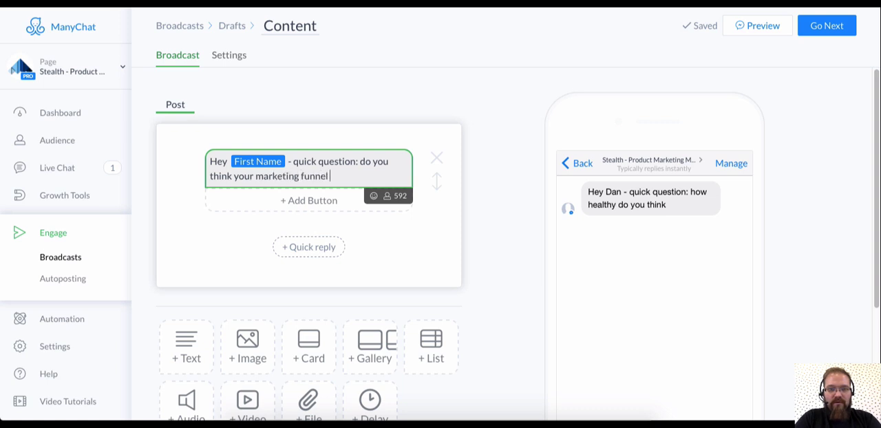
{"action": "type", "text": "is as healthy"}
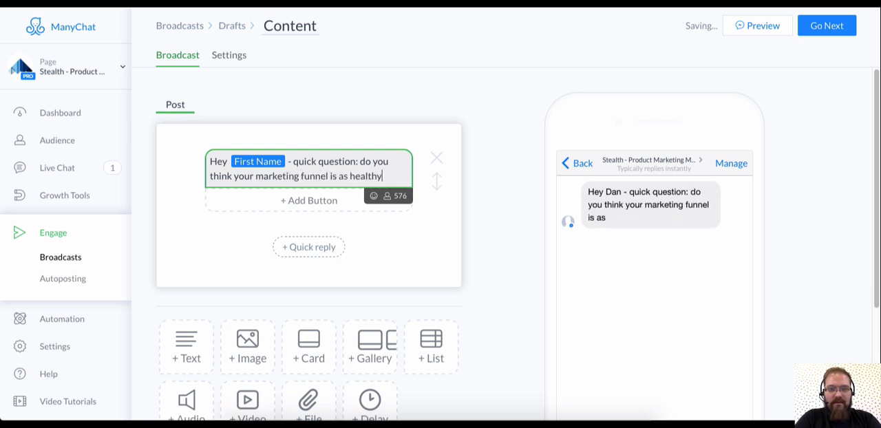
{"action": "type", "text": "as it should be?"}
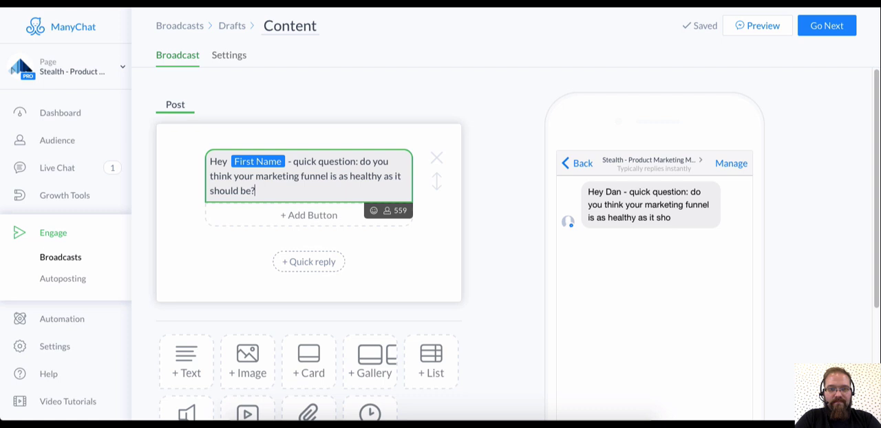
{"action": "left_click", "coordinate": [308, 261]}
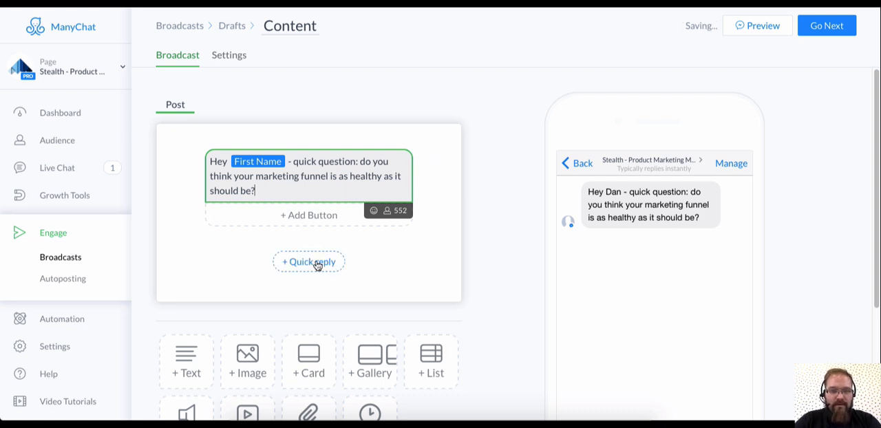
Add quick replies 'Definitely!' and 'Not exactly...', each with a new follow-up message.
{"action": "left_click", "coordinate": [309, 261]}
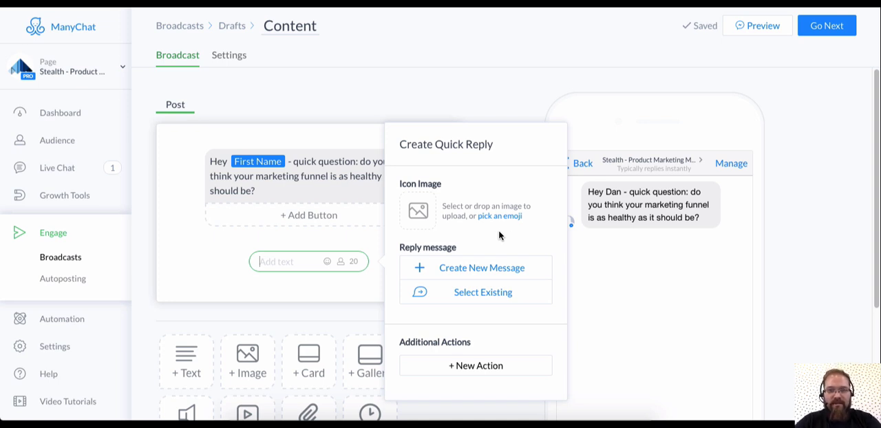
{"action": "mouse_move", "coordinate": [505, 237]}
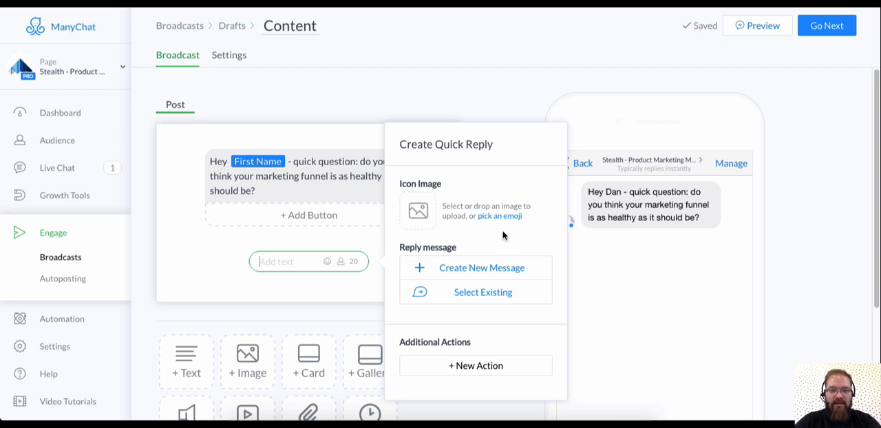
{"action": "mouse_move", "coordinate": [329, 250]}
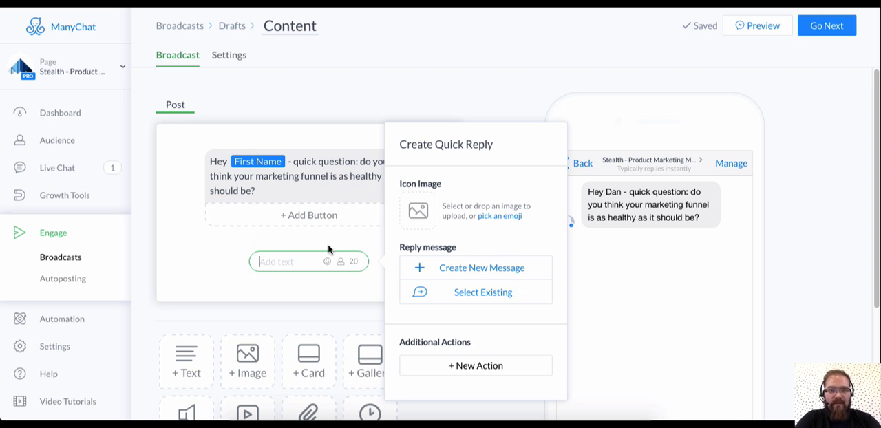
{"action": "type", "text": "Definitel"}
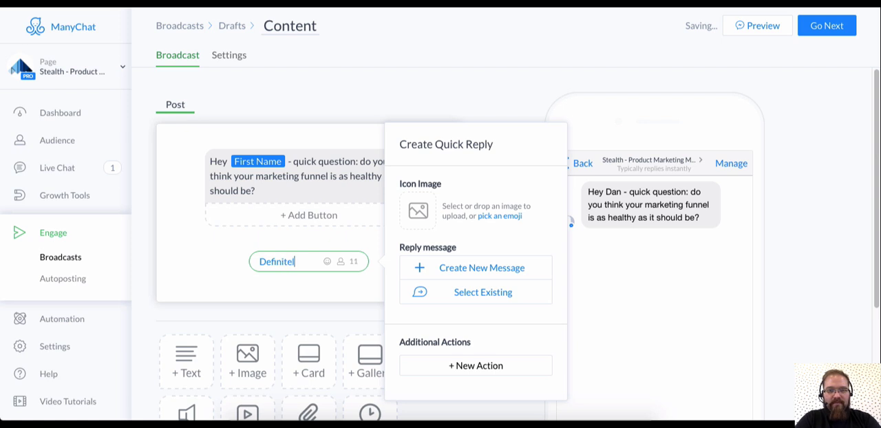
{"action": "type", "text": "y!"}
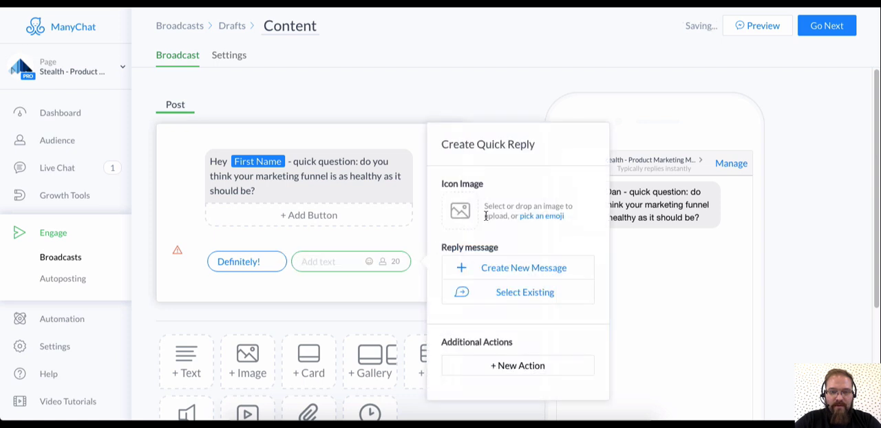
{"action": "left_click", "coordinate": [524, 267]}
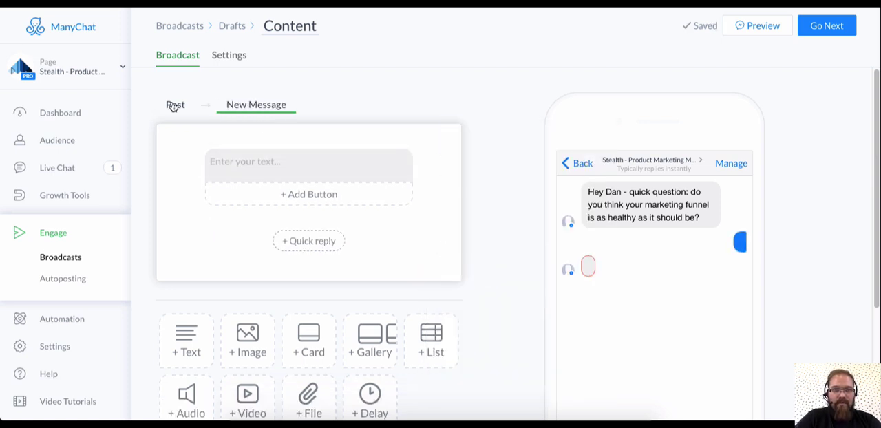
{"action": "left_click", "coordinate": [309, 240]}
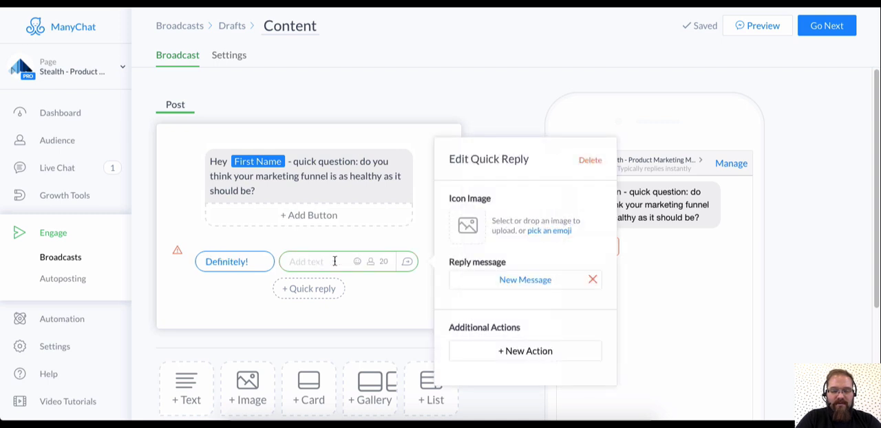
{"action": "type", "text": "Not exactly..."}
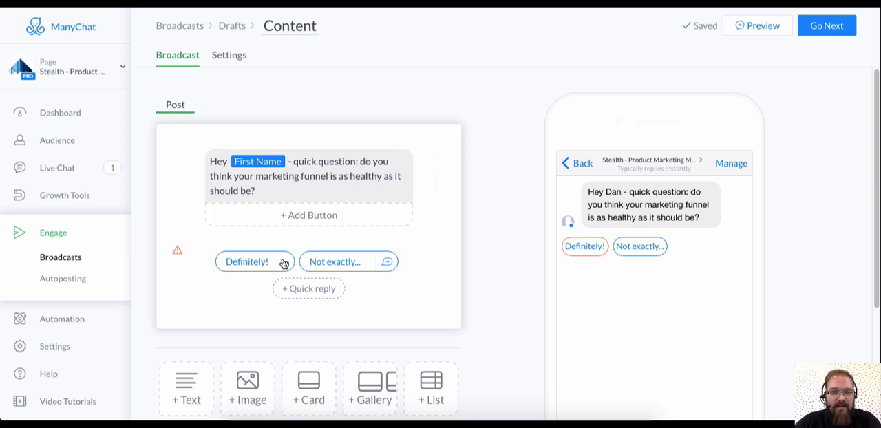
{"action": "mouse_move", "coordinate": [347, 267]}
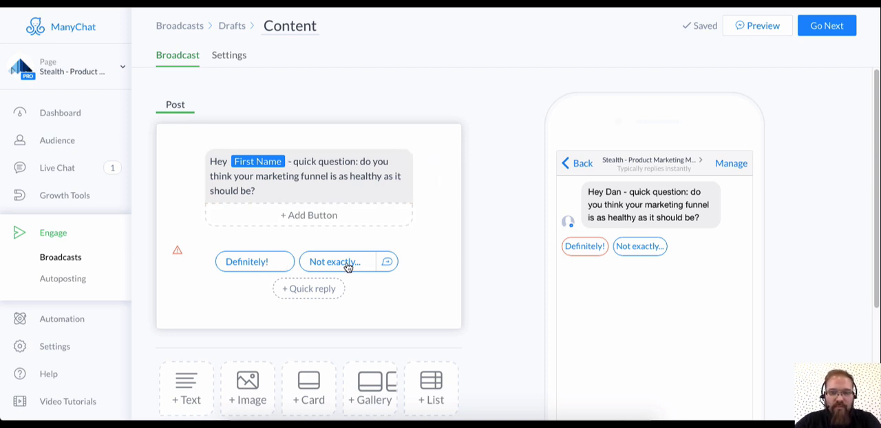
{"action": "mouse_move", "coordinate": [274, 263]}
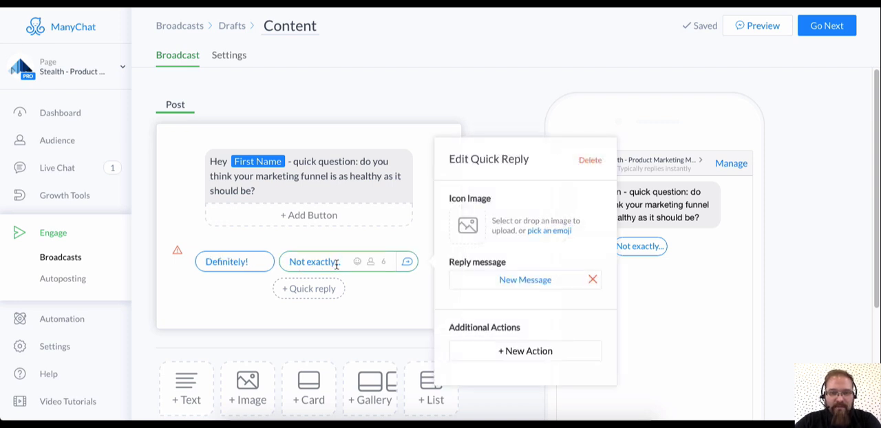
Write the Not exactly... follow-up: 'Would you be interested in training on how to improve your funnel?'.
{"action": "left_click", "coordinate": [525, 280]}
{"action": "type", "text": "O"}
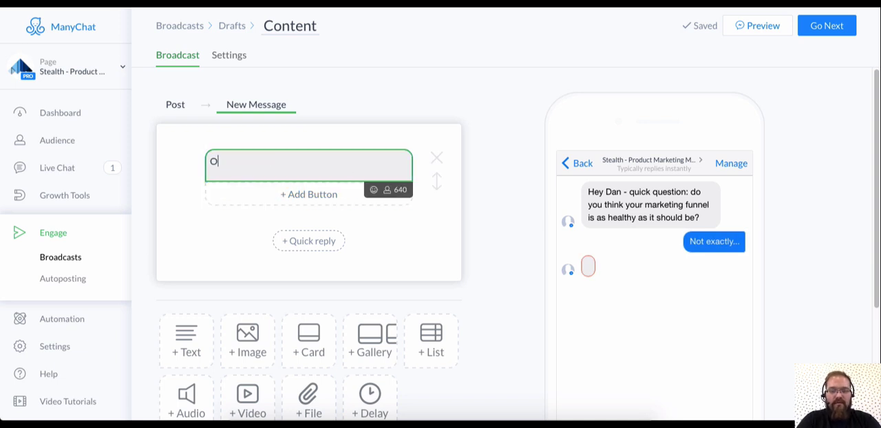
{"action": "type", "text": "k great to"}
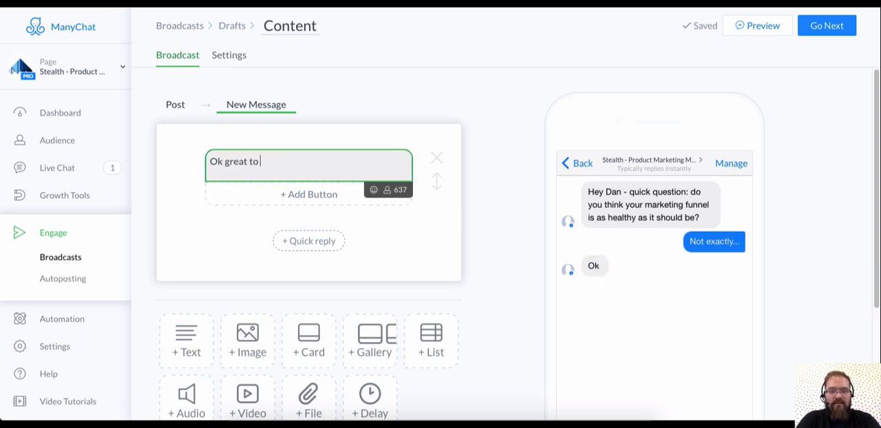
{"action": "type", "text": "know. Would you"}
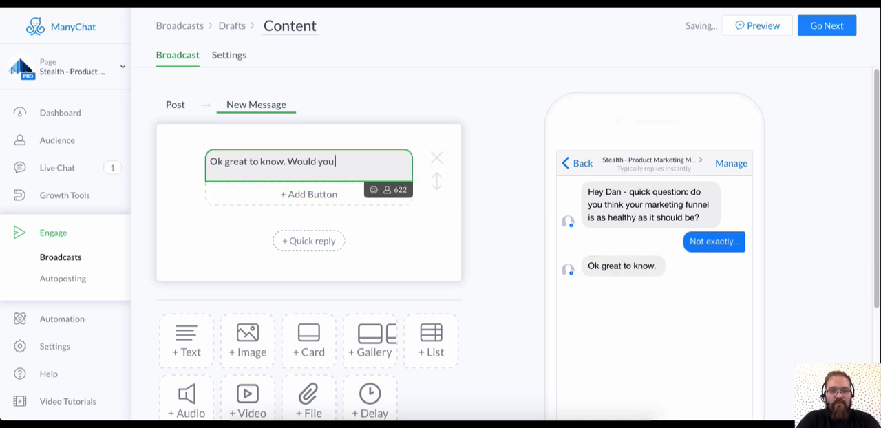
{"action": "type", "text": "be interested in traini"}
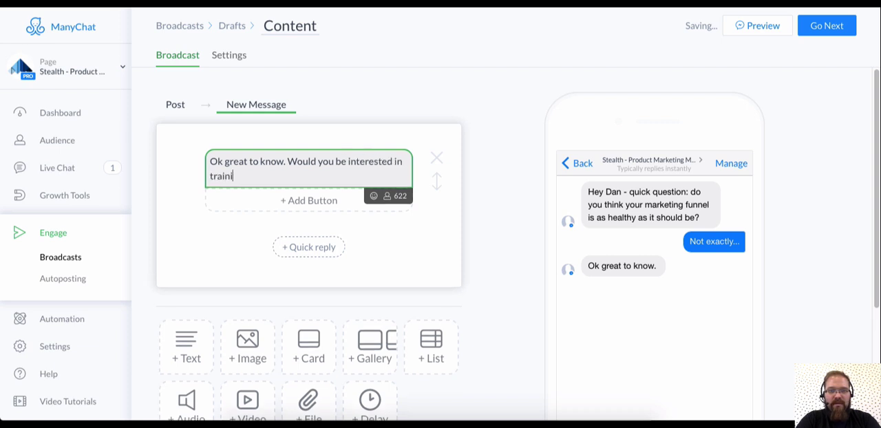
{"action": "type", "text": "ng on how to im"}
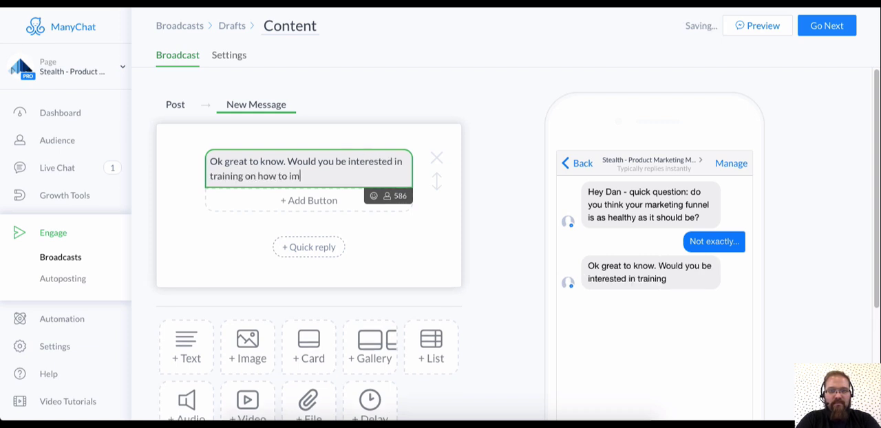
{"action": "type", "text": "prove your f"}
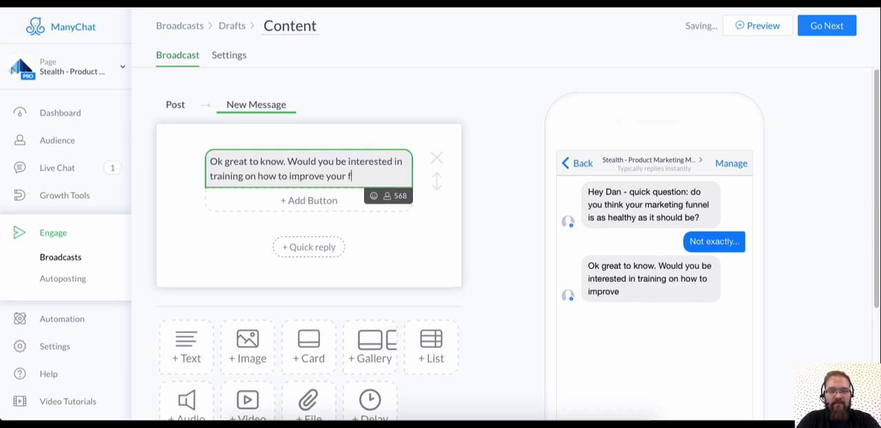
{"action": "type", "text": "unnel?"}
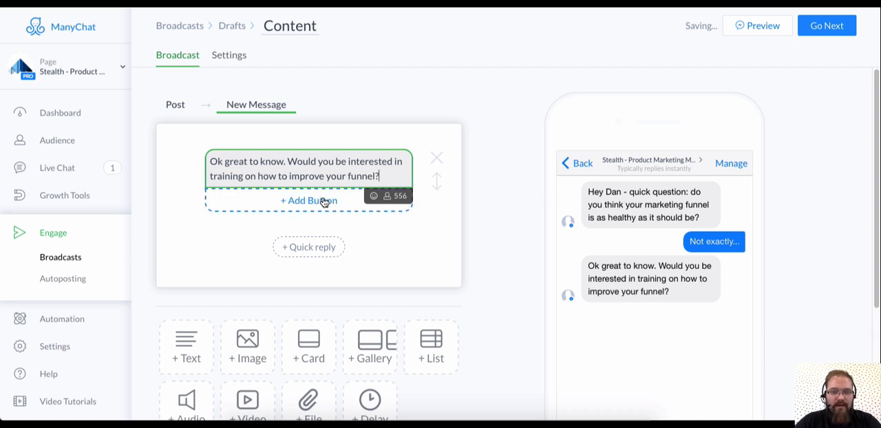
Add a button titled 'Yes!' under the funnel training question.
{"action": "left_click", "coordinate": [308, 201]}
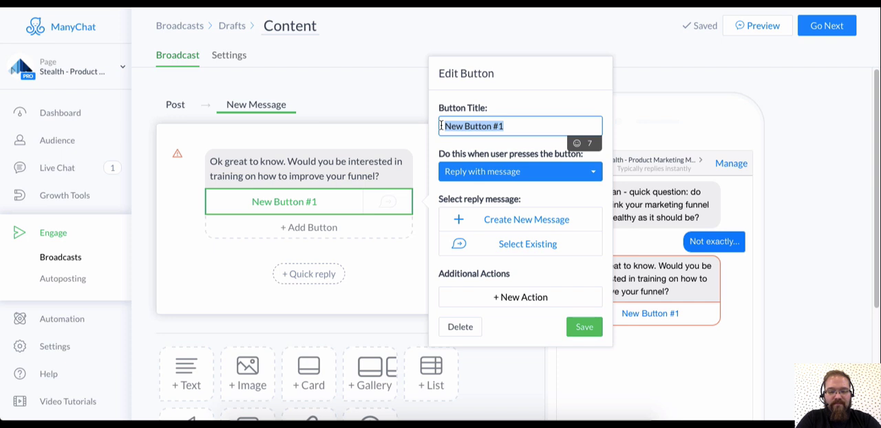
{"action": "type", "text": "Yes!"}
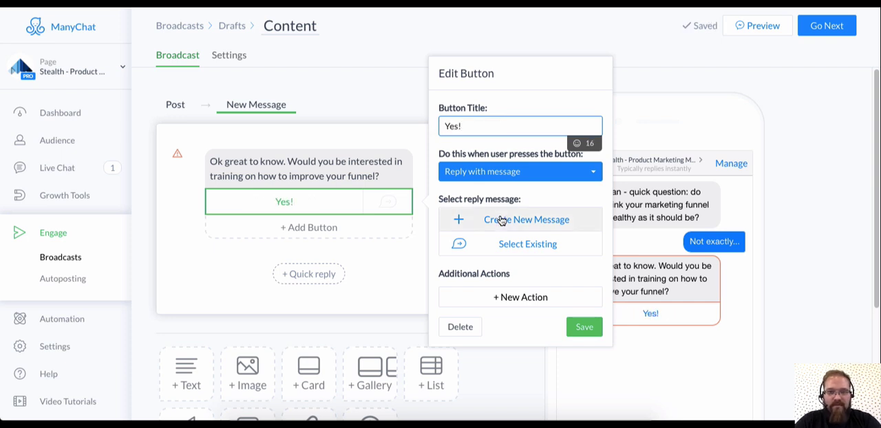
Create the Yes! reply: 'Cool! Check out this presentation I made about Core Product Value...'.
{"action": "left_click", "coordinate": [527, 219]}
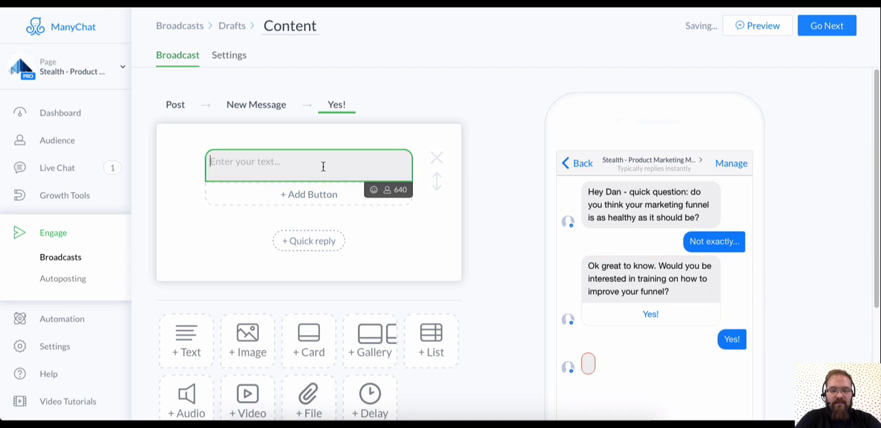
{"action": "type", "text": "Cool"}
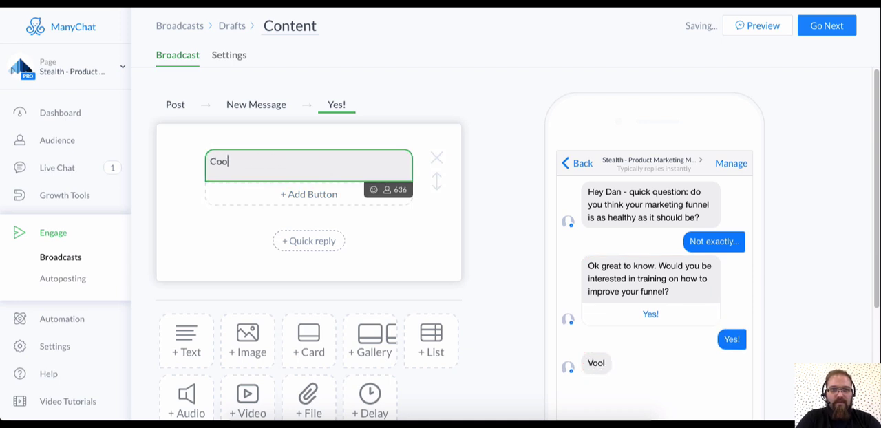
{"action": "type", "text": "! Check out this"}
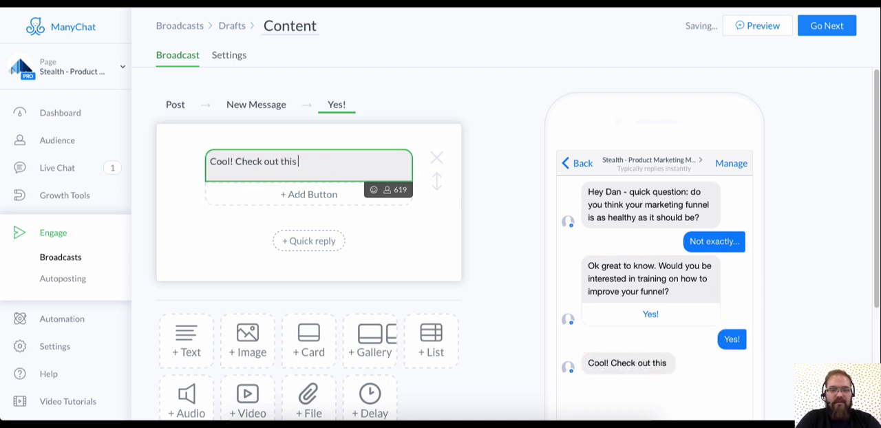
{"action": "type", "text": "presentation"}
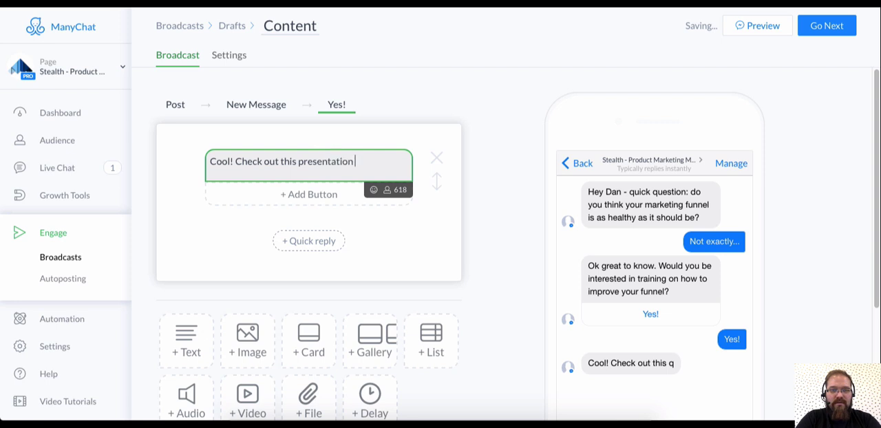
{"action": "type", "text": "I made about"}
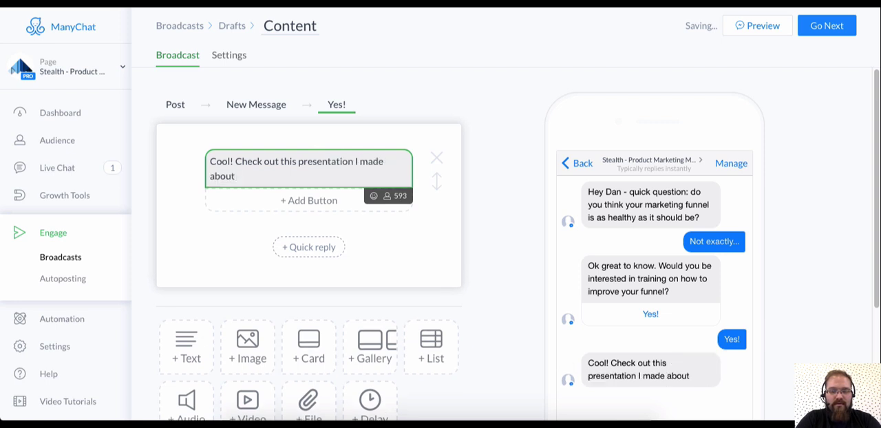
{"action": "type", "text": "C"}
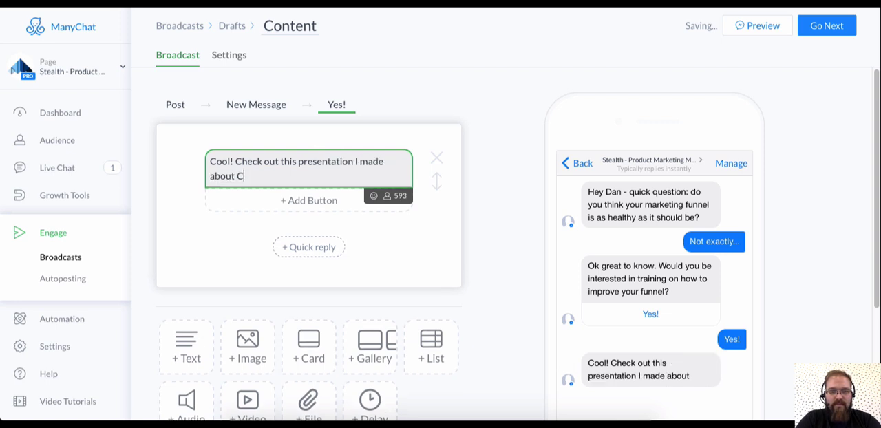
{"action": "type", "text": "ore Product"}
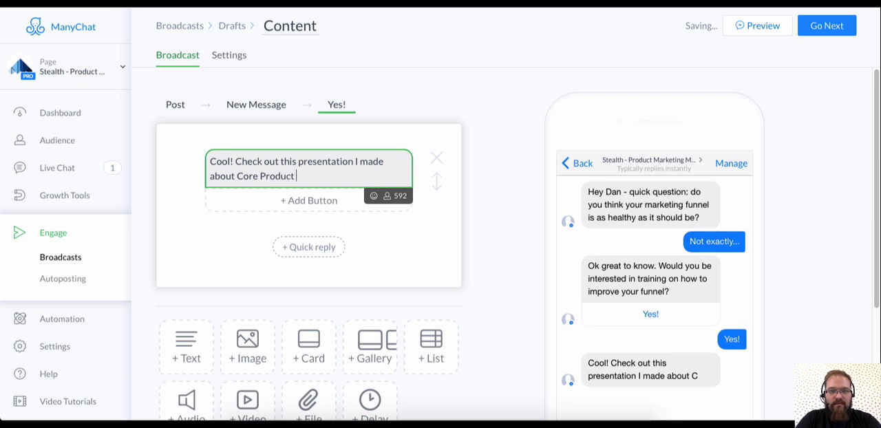
{"action": "type", "text": "Value and h"}
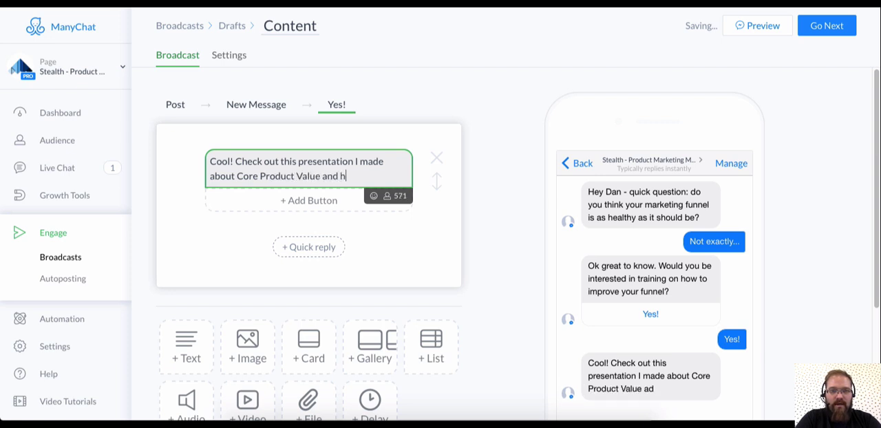
{"action": "type", "text": "ow important it is for"}
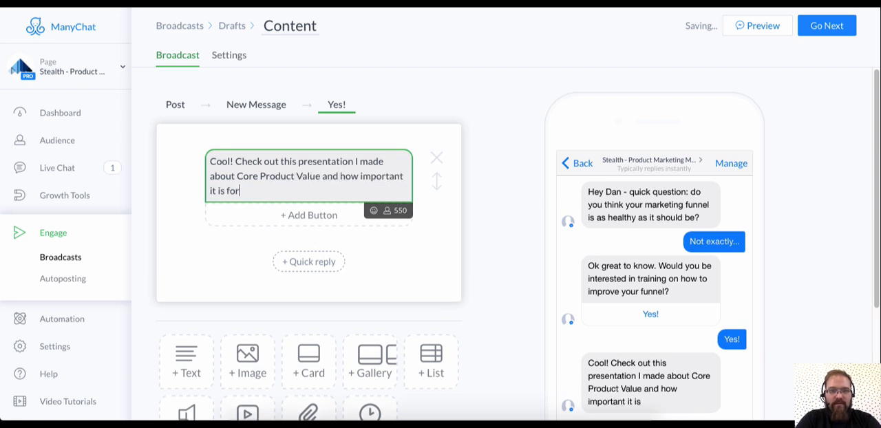
{"action": "type", "text": "the marketing funnel"}
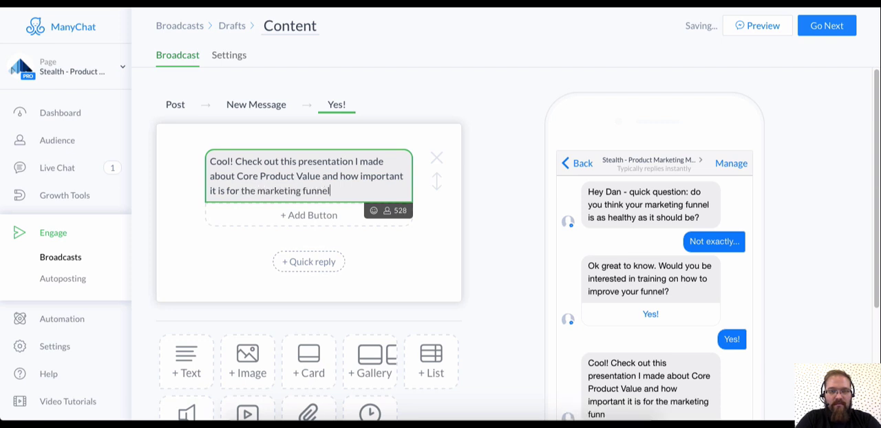
{"action": "type", "text": "."}
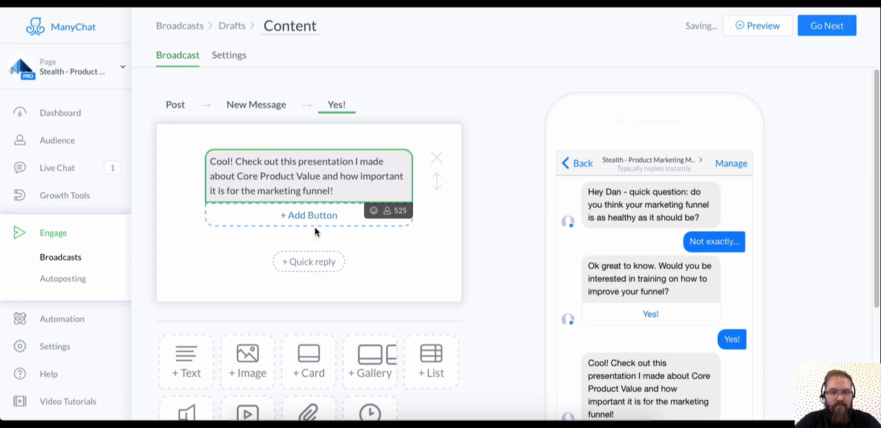
Add an 8-second delay with typing shown after the presentation message.
{"action": "scroll", "scroll_direction": "down", "scroll_amount": 3}
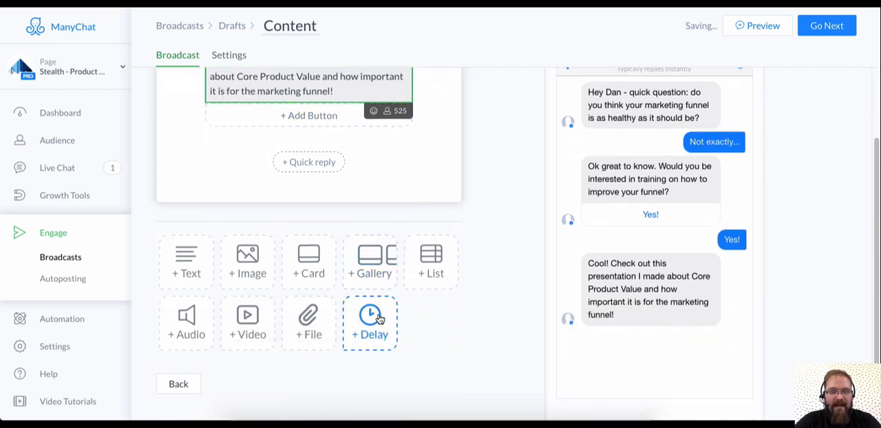
{"action": "left_click", "coordinate": [370, 323]}
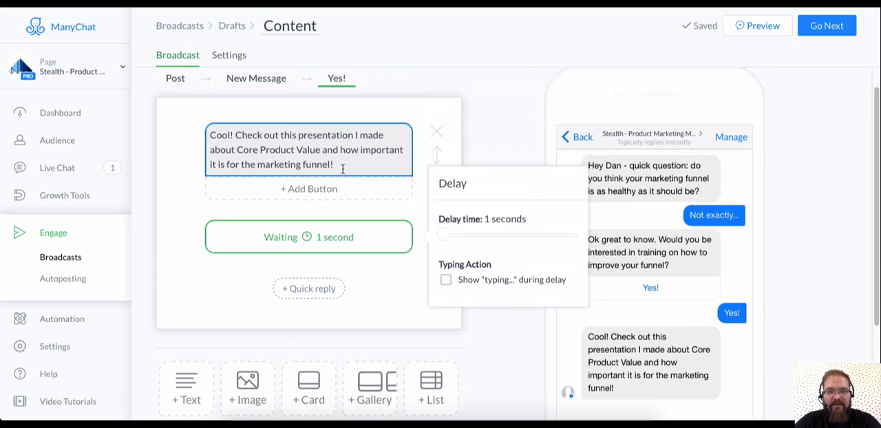
{"action": "left_click", "coordinate": [445, 280]}
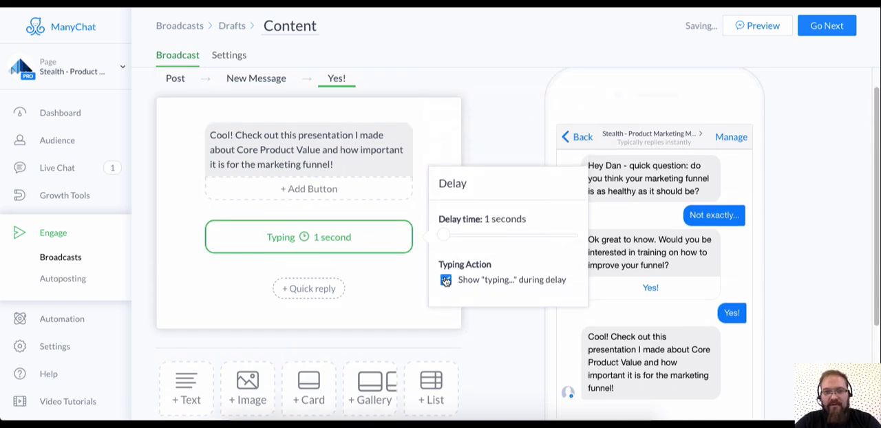
{"action": "left_click", "coordinate": [446, 280]}
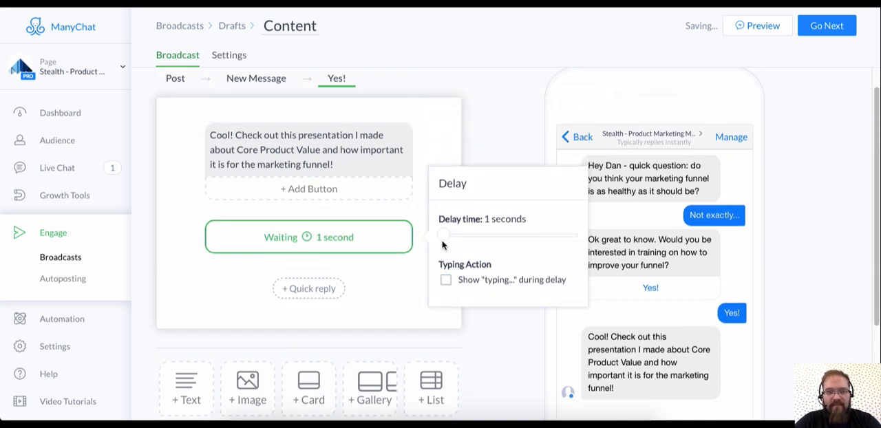
{"action": "left_click", "coordinate": [445, 279]}
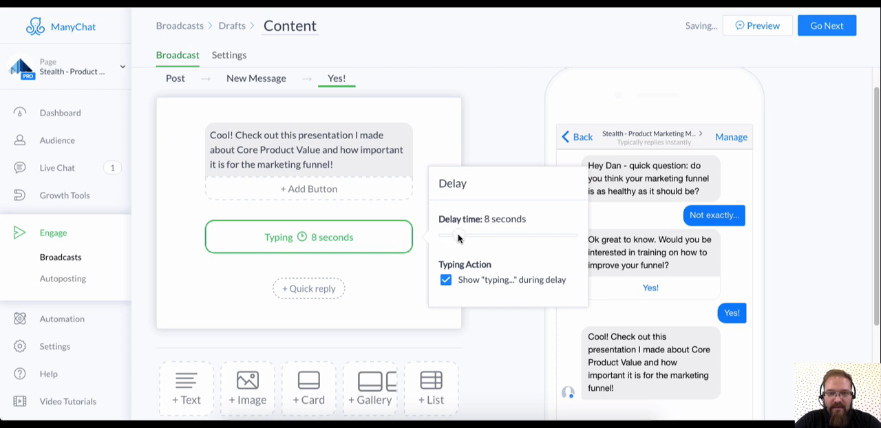
{"action": "left_click", "coordinate": [386, 286]}
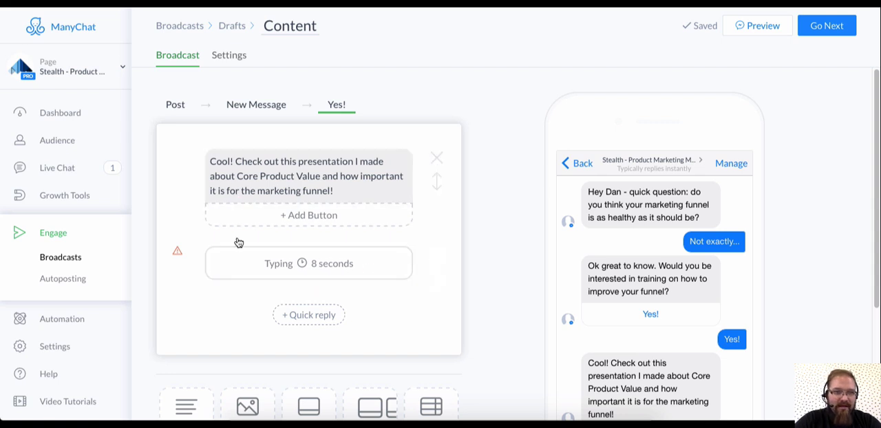
{"action": "scroll", "scroll_direction": "down", "scroll_amount": 3}
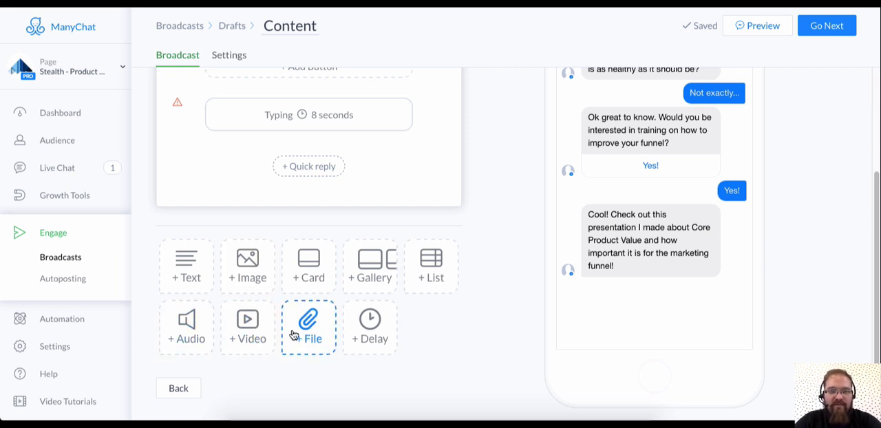
Add a file block to the Yes! reply and search for the presentation file.
{"action": "left_click", "coordinate": [308, 327]}
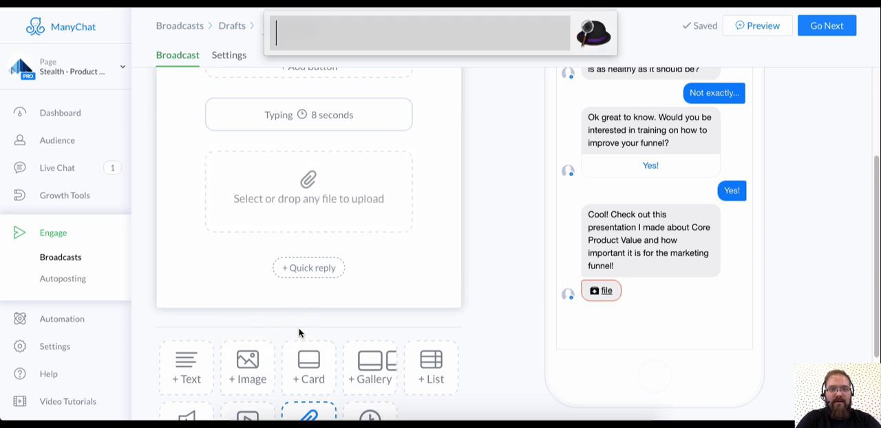
{"action": "type", "text": "find wh"}
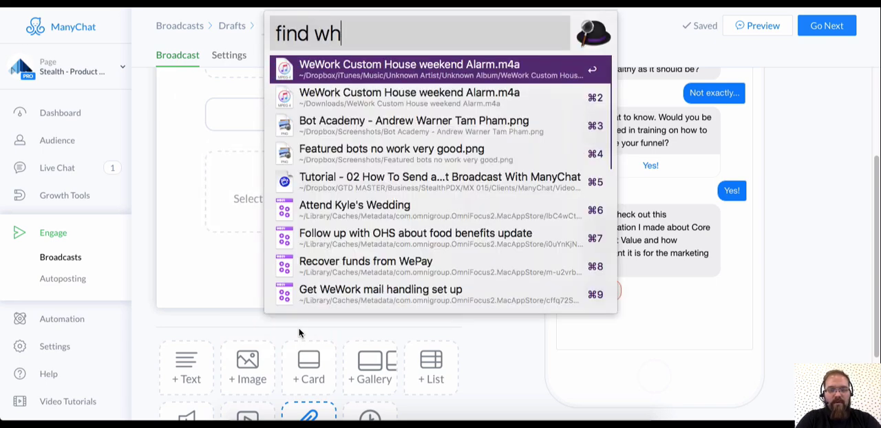
{"action": "type", "text": "at is p"}
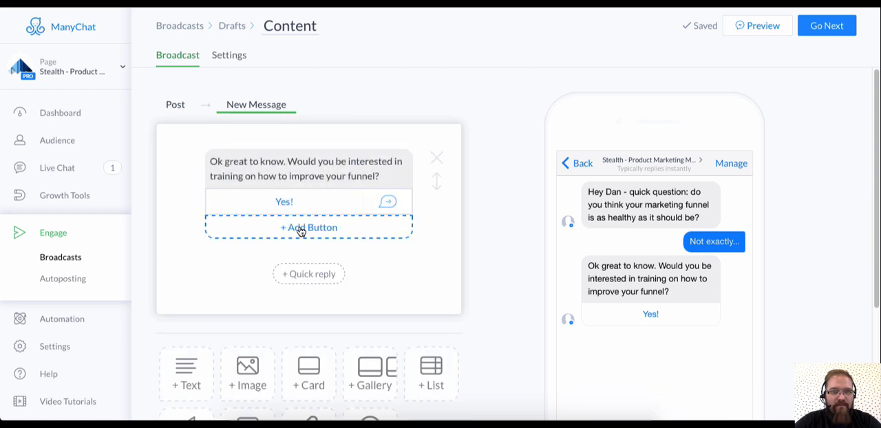
Add a 'No thanks...' button replying 'Ok, no problem. Have a great rest of the day!'.
{"action": "left_click", "coordinate": [309, 227]}
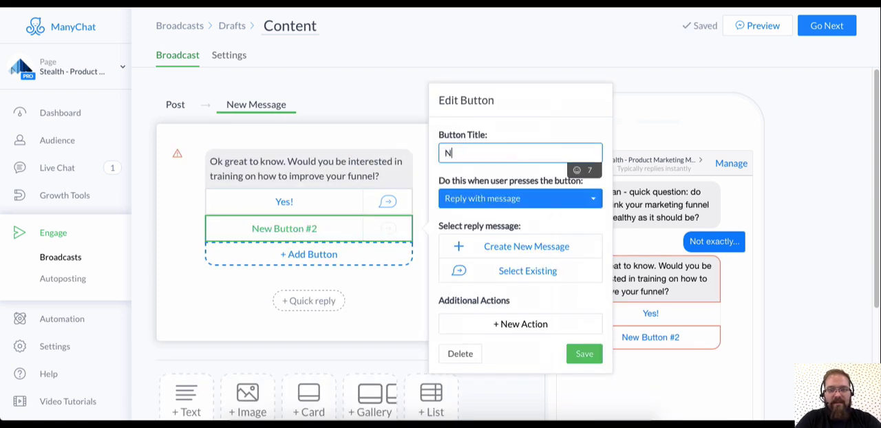
{"action": "type", "text": "o thanks..."}
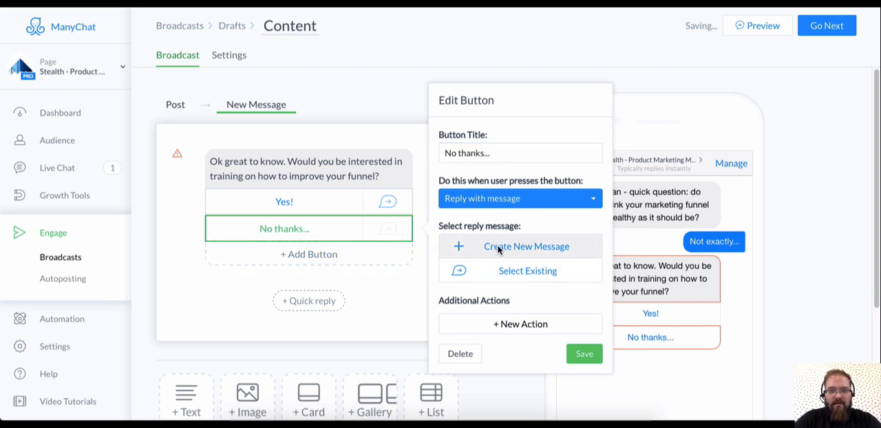
{"action": "left_click", "coordinate": [525, 246]}
{"action": "type", "text": "Ok, no problem."}
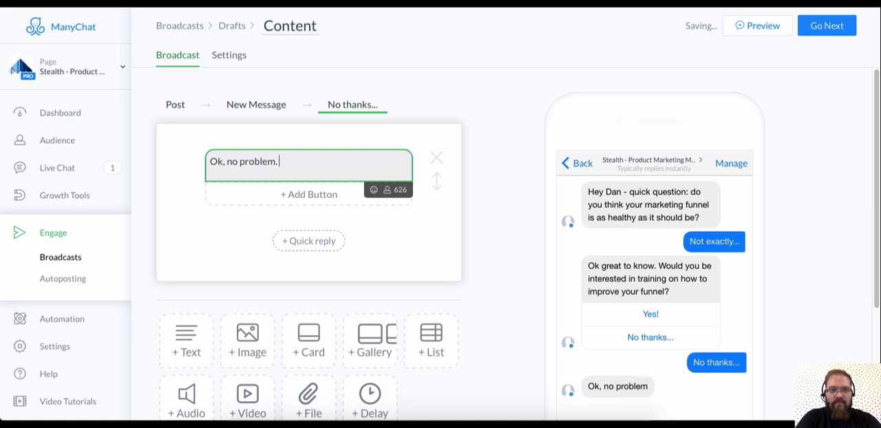
{"action": "type", "text": "Have a great rest of the day!"}
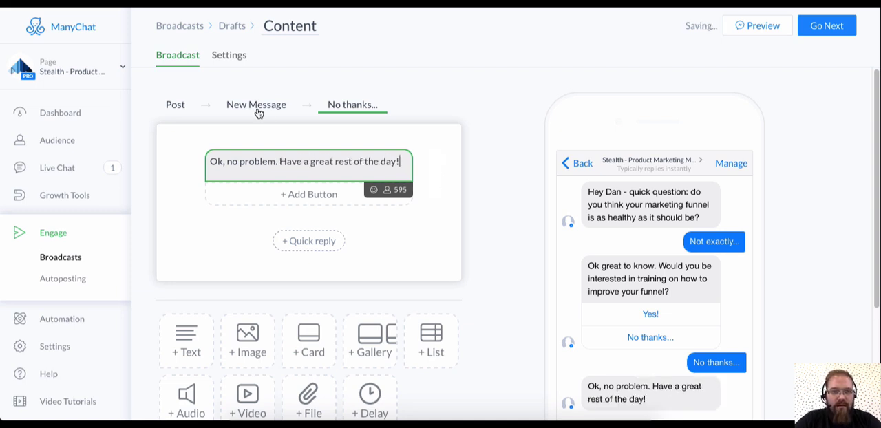
{"action": "left_click", "coordinate": [256, 104]}
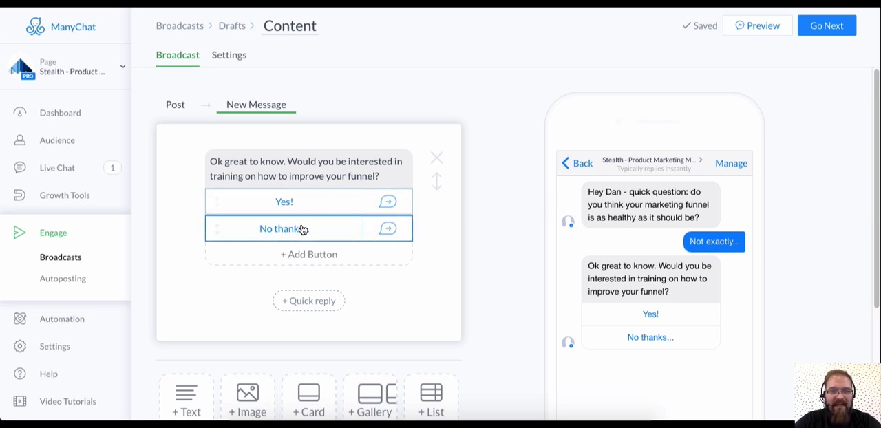
Return to the opening Post and open the Definitely! quick reply's Edit Quick Reply panel.
{"action": "scroll", "scroll_direction": "up", "scroll_amount": 3}
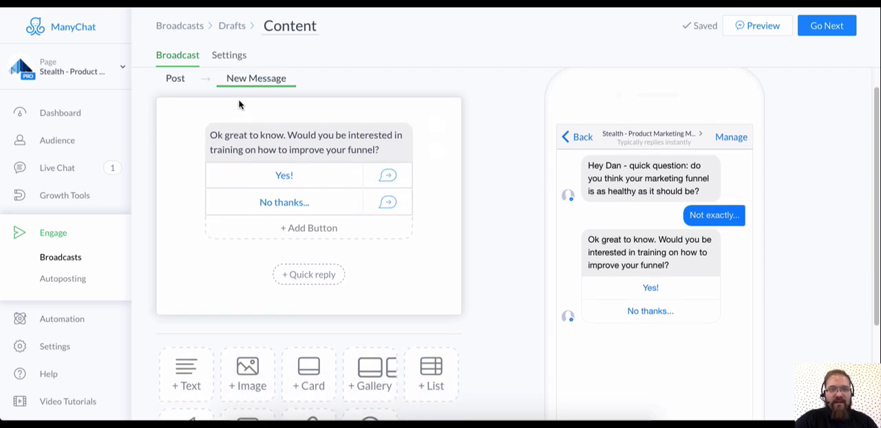
{"action": "mouse_move", "coordinate": [256, 115]}
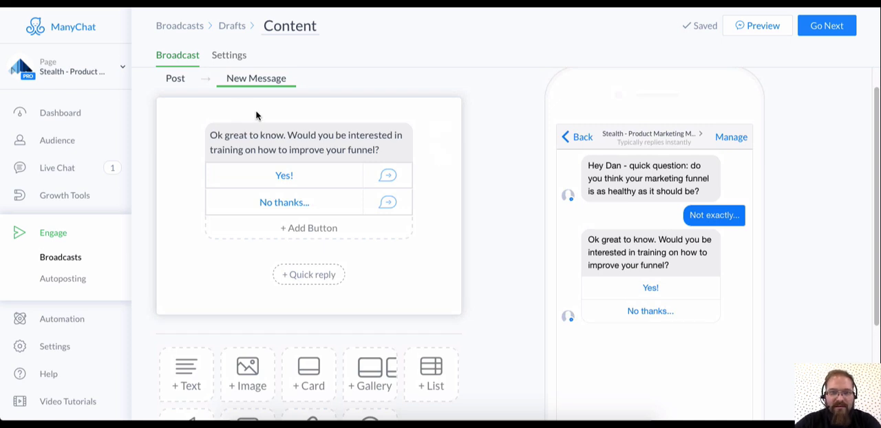
{"action": "scroll", "scroll_direction": "up", "scroll_amount": 3}
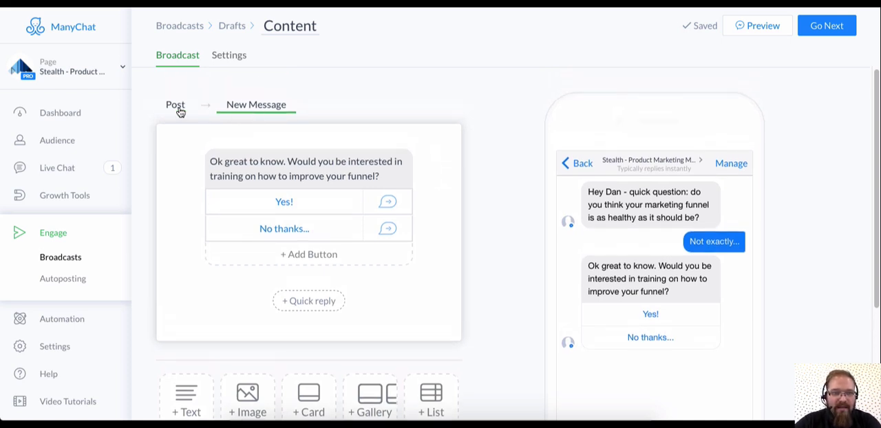
{"action": "left_click", "coordinate": [175, 104]}
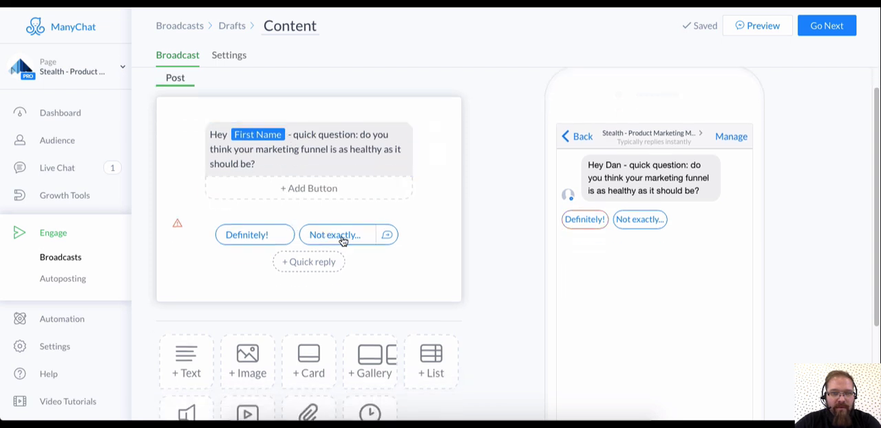
{"action": "left_click", "coordinate": [335, 234]}
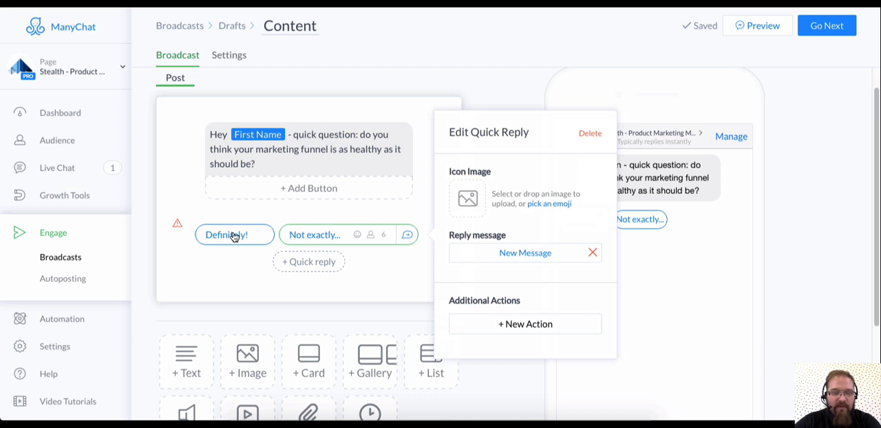
{"action": "left_click", "coordinate": [331, 149]}
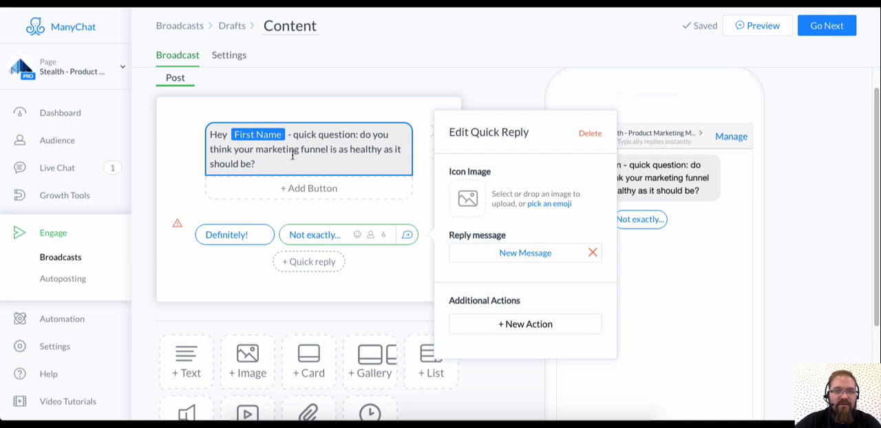
{"action": "left_click", "coordinate": [524, 253]}
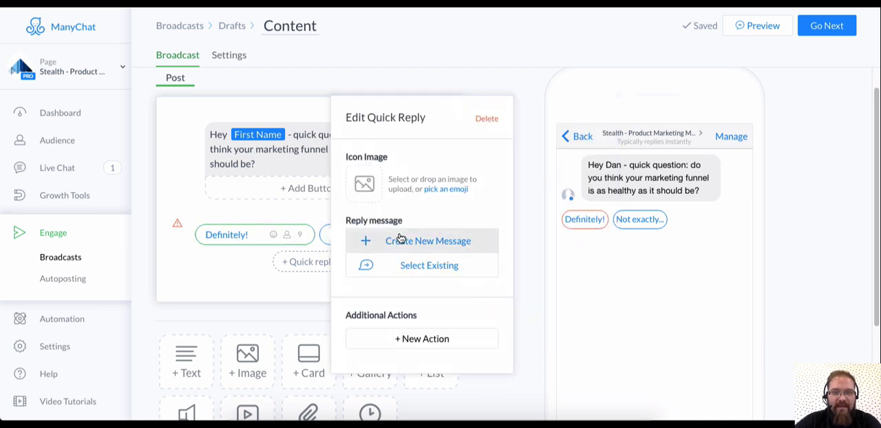
Add a new Definitely! reply message: 'Awesome to hear! Have you considered using Facebook Messenger in your marketing stack?'.
{"action": "left_click", "coordinate": [428, 241]}
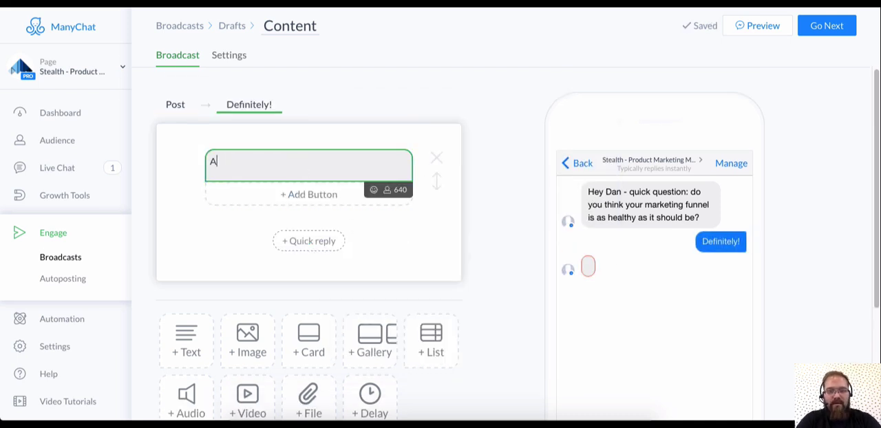
{"action": "type", "text": "wesom"}
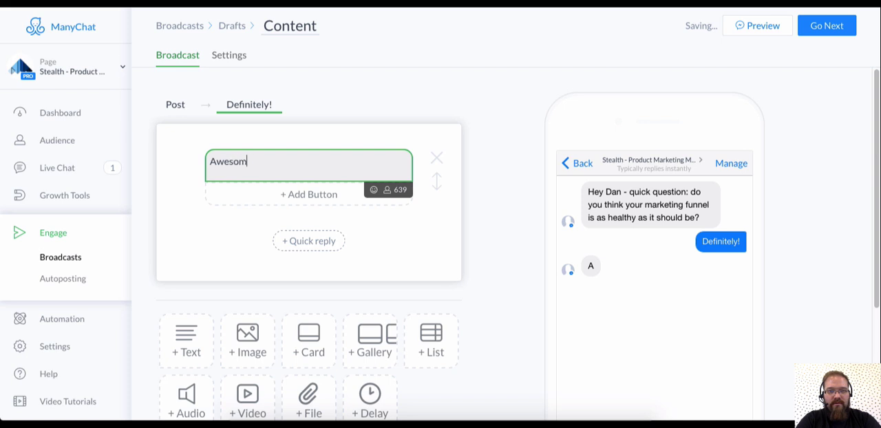
{"action": "type", "text": "e to hear!"}
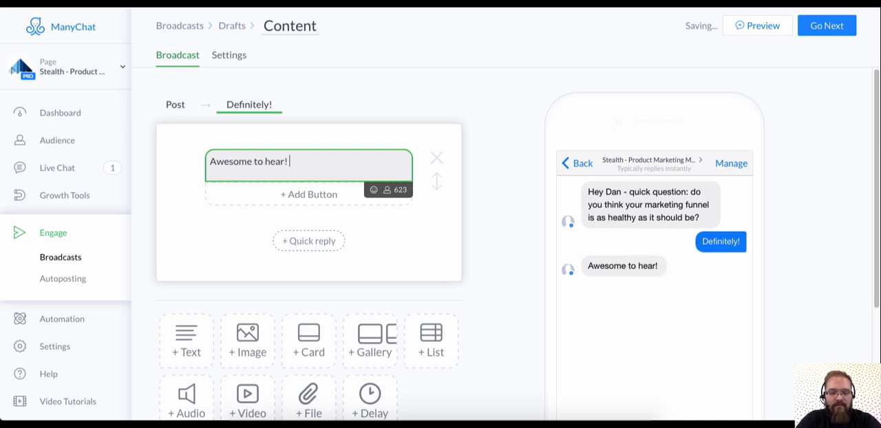
{"action": "type", "text": "Have"}
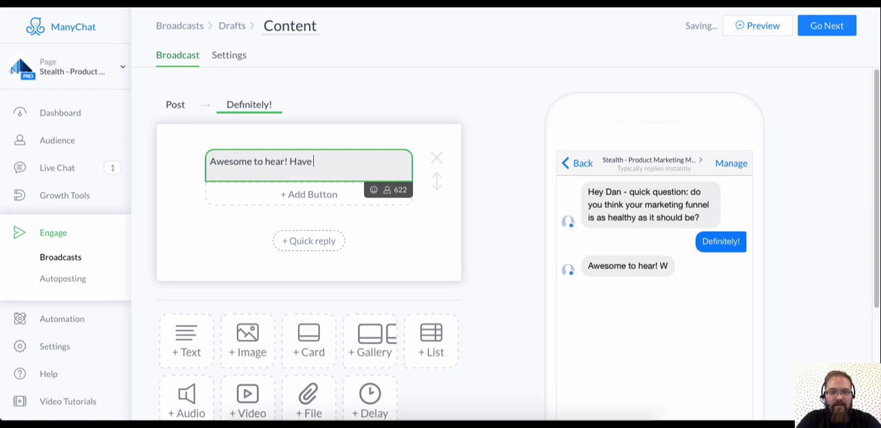
{"action": "type", "text": "you considered using"}
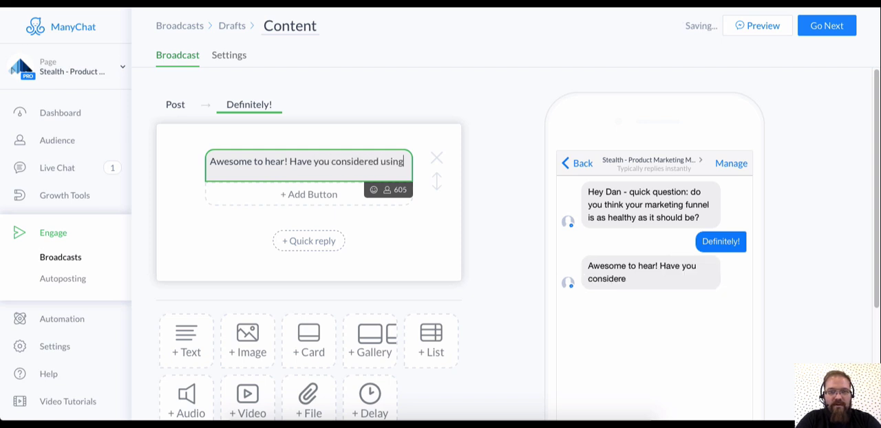
{"action": "type", "text": "Facecb"}
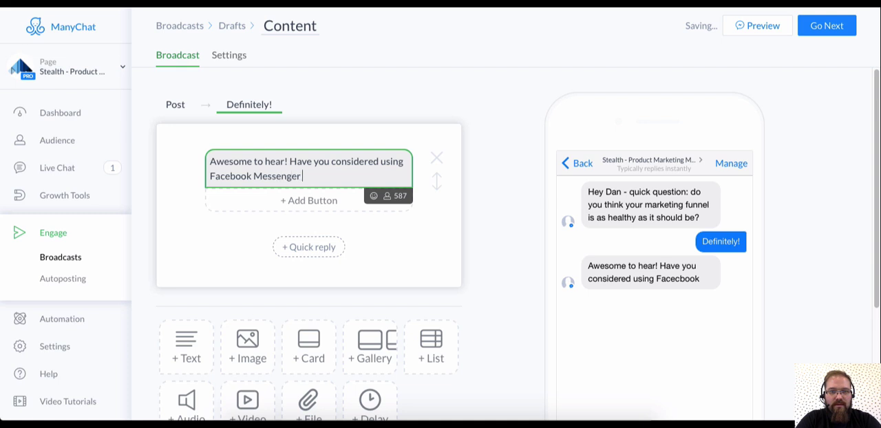
{"action": "type", "text": "in your marketing sta"}
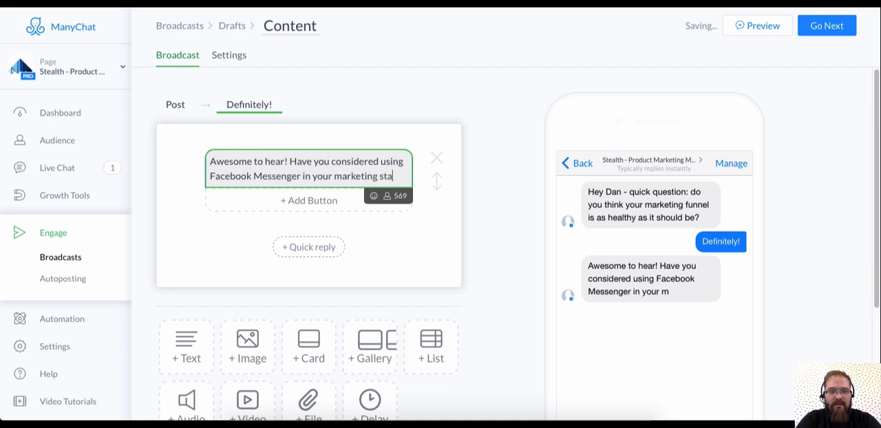
{"action": "type", "text": "ck?"}
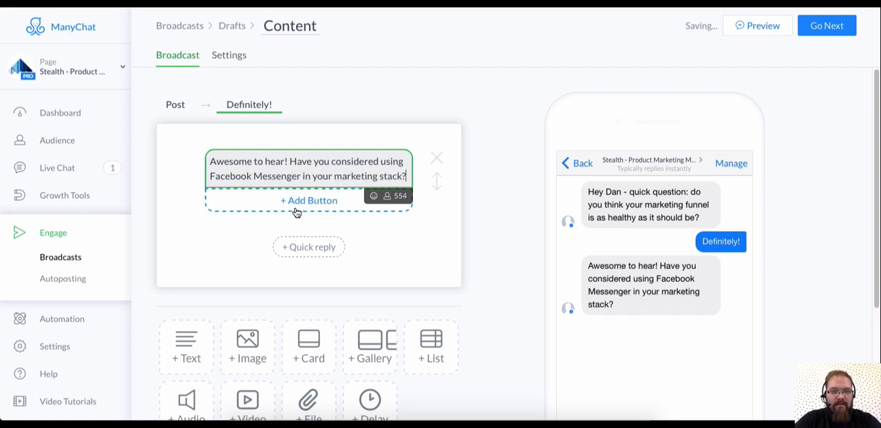
Add an 'Already do!' button beneath the Facebook Messenger question.
{"action": "left_click", "coordinate": [309, 200]}
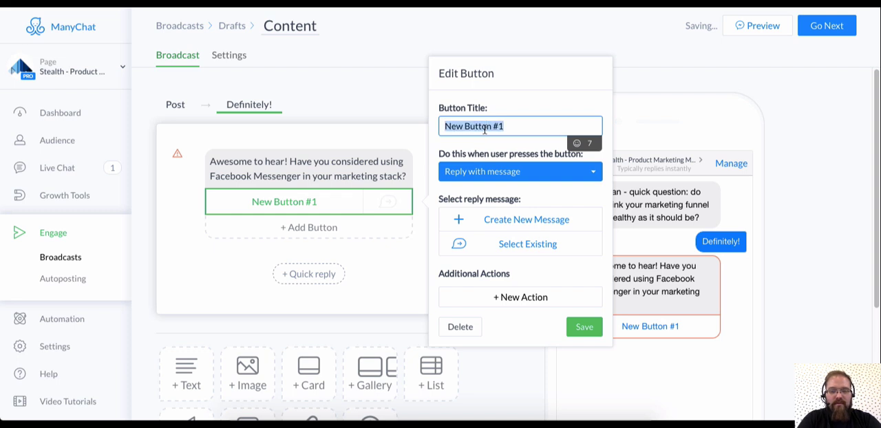
{"action": "type", "text": "Already"}
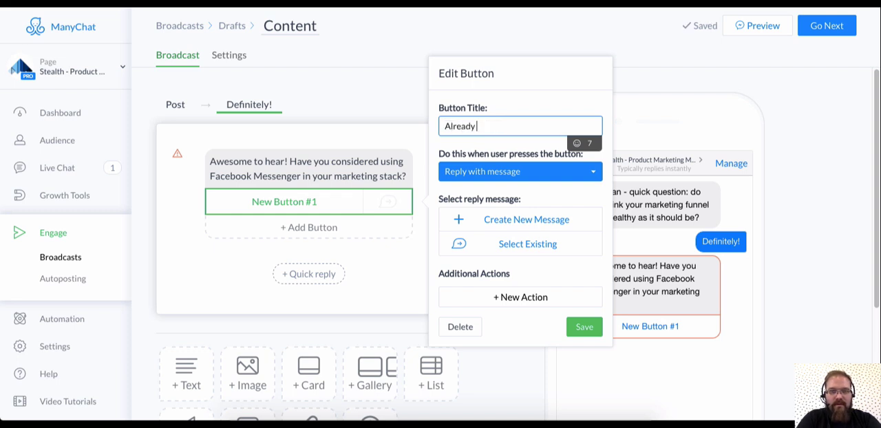
{"action": "type", "text": "do!"}
{"action": "type", "text": "Wa"}
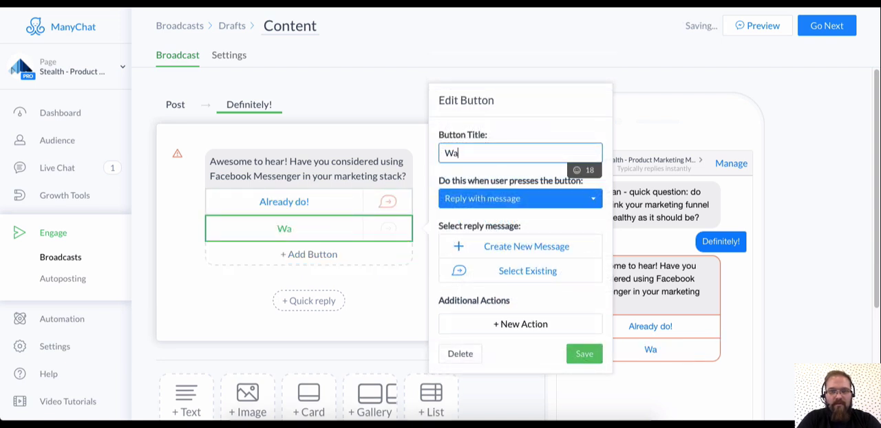
{"action": "type", "text": "it, what?"}
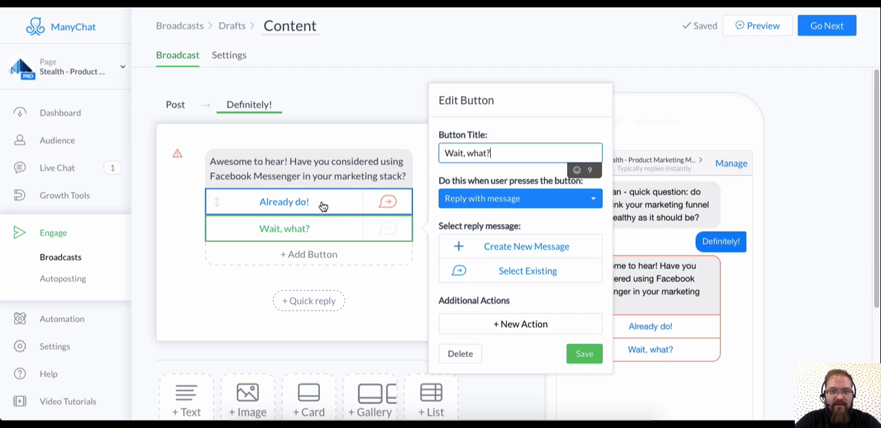
Make the Already do! button reply with a new 'Awesome.' message.
{"action": "left_click", "coordinate": [284, 201]}
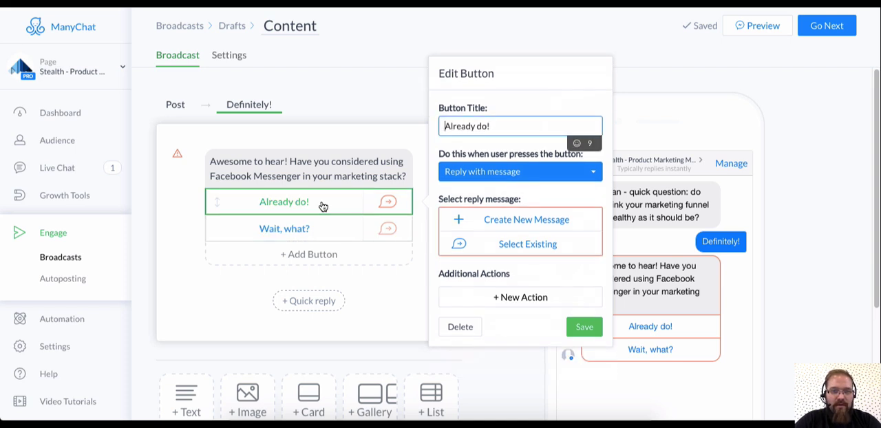
{"action": "left_click", "coordinate": [583, 326]}
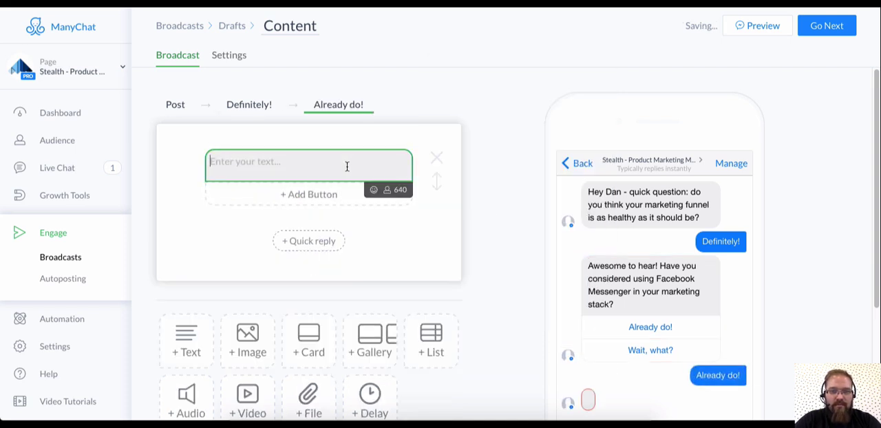
{"action": "type", "text": "Awesome."}
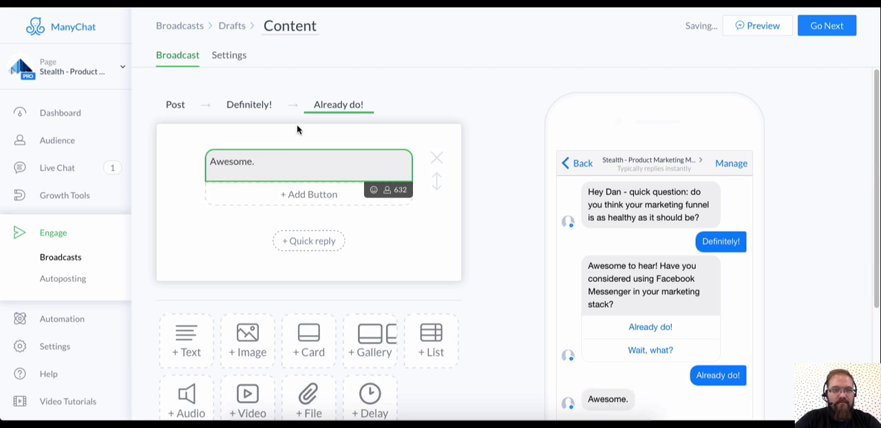
{"action": "left_click", "coordinate": [249, 104]}
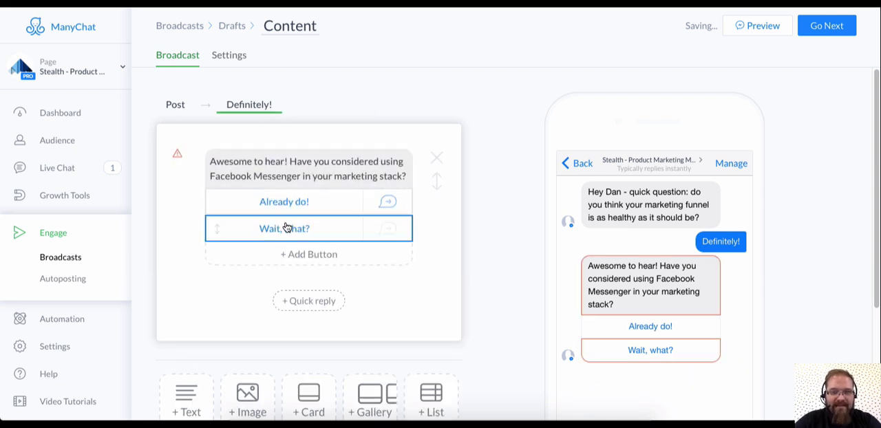
Add a Notify Admins action to the Wait, what? button, alerting 2 people via Messenger and e-mail.
{"action": "left_click", "coordinate": [284, 227]}
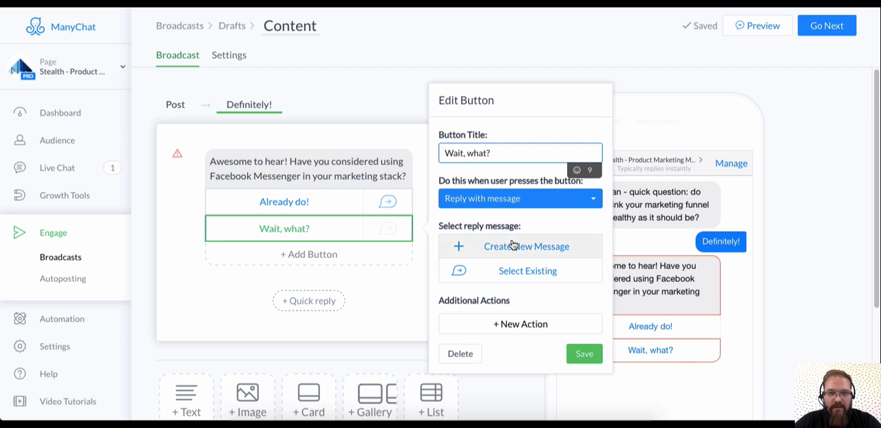
{"action": "mouse_move", "coordinate": [299, 229]}
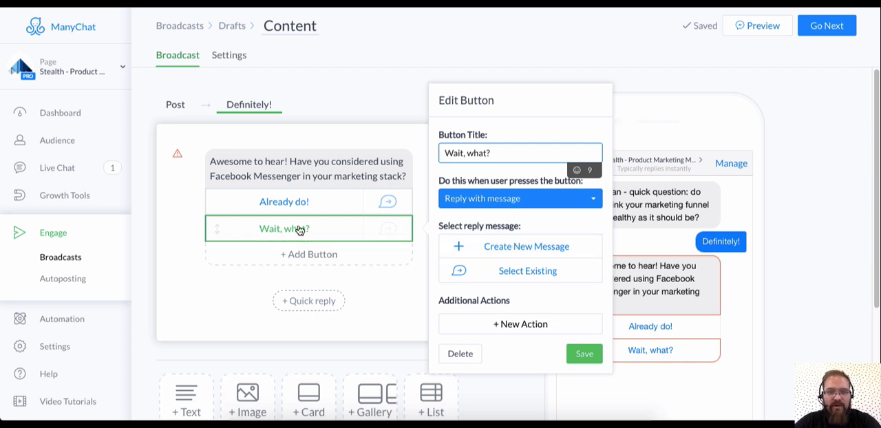
{"action": "mouse_move", "coordinate": [520, 324]}
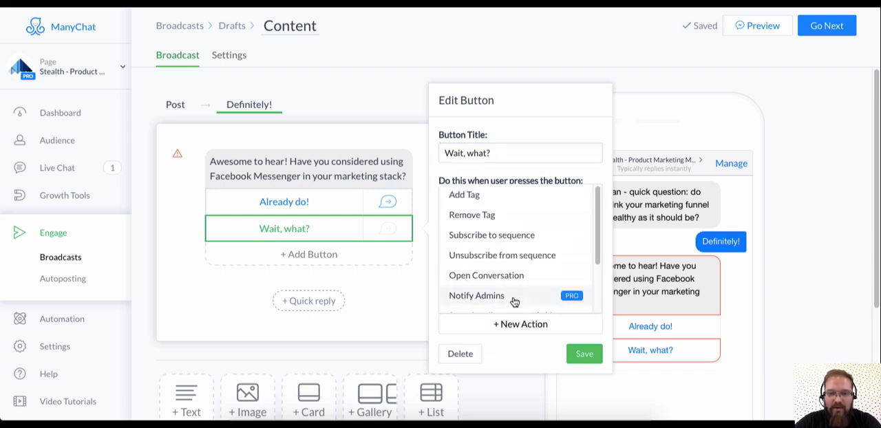
{"action": "left_click", "coordinate": [519, 198]}
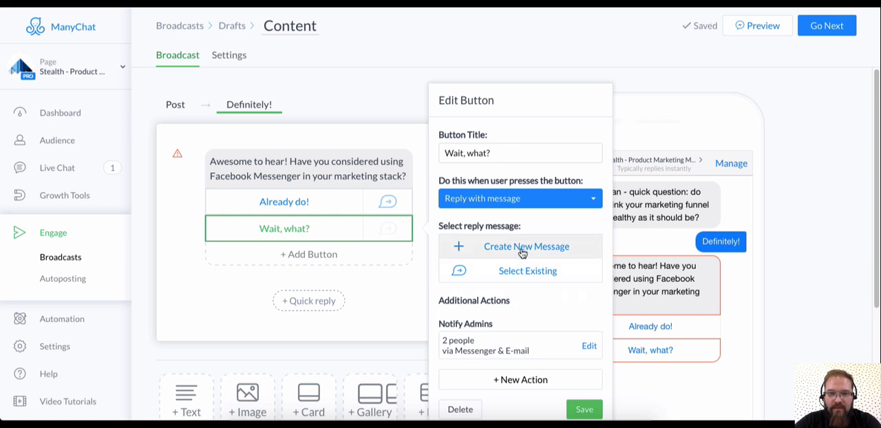
Give Wait, what? a new reply message 'Oh wow. You're in for a treat...' and reopen its settings.
{"action": "left_click", "coordinate": [527, 246]}
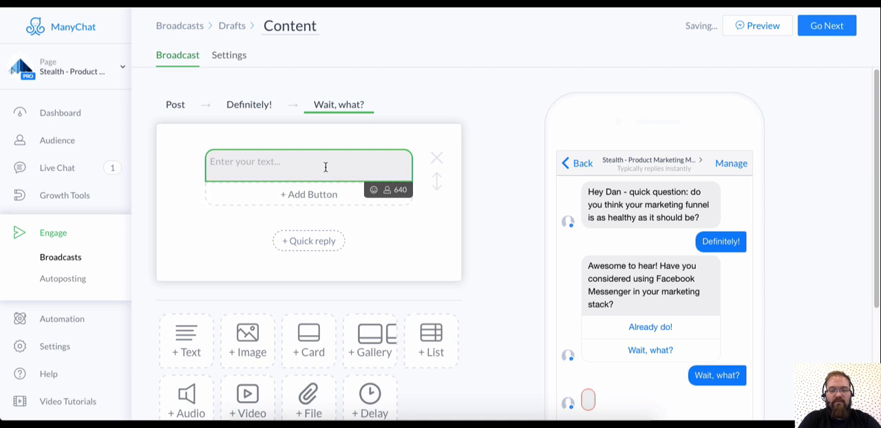
{"action": "type", "text": "o"}
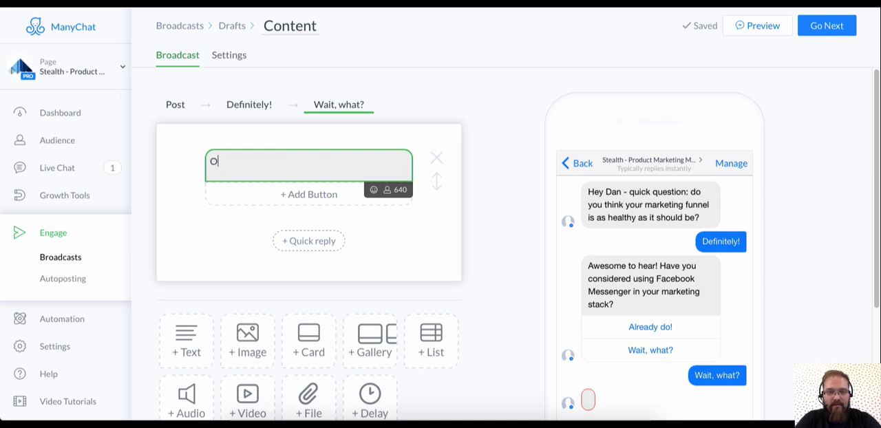
{"action": "type", "text": "Oh wow."}
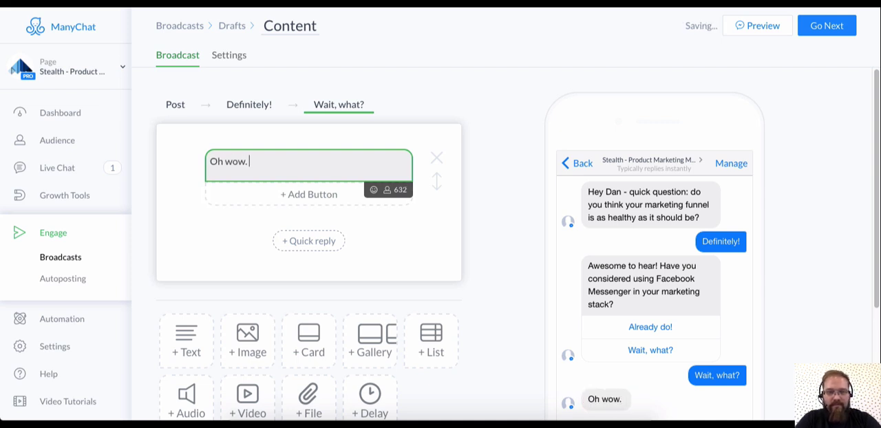
{"action": "type", "text": "You're in for a t"}
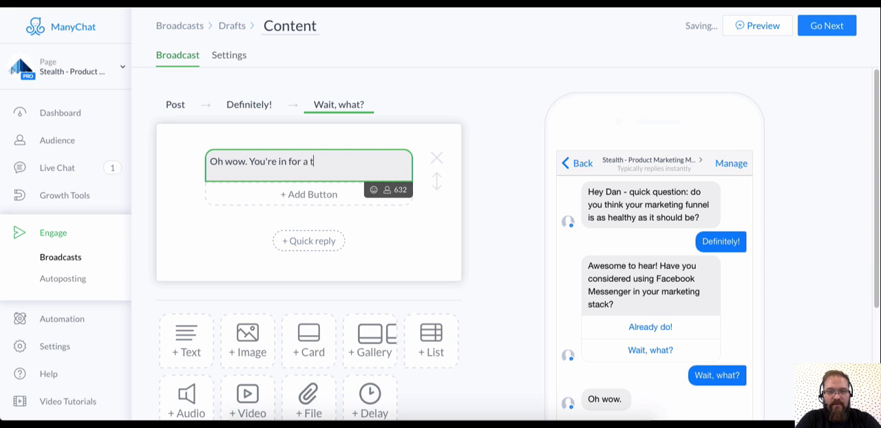
{"action": "type", "text": "reat..."}
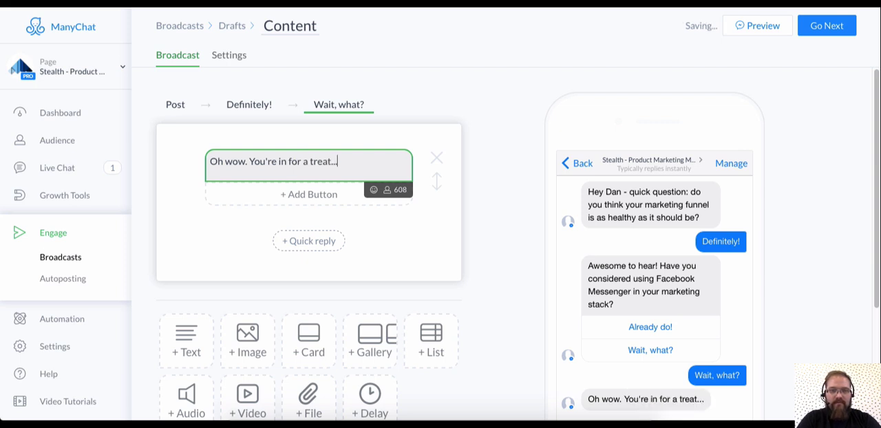
{"action": "left_click", "coordinate": [248, 104]}
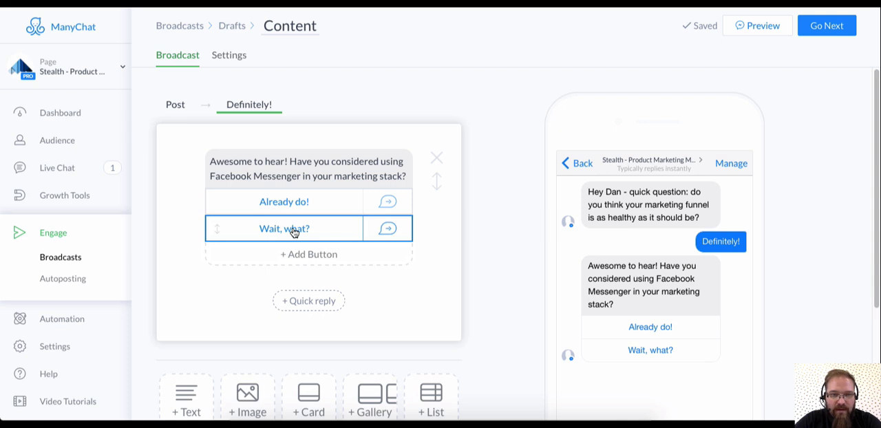
{"action": "mouse_move", "coordinate": [326, 229]}
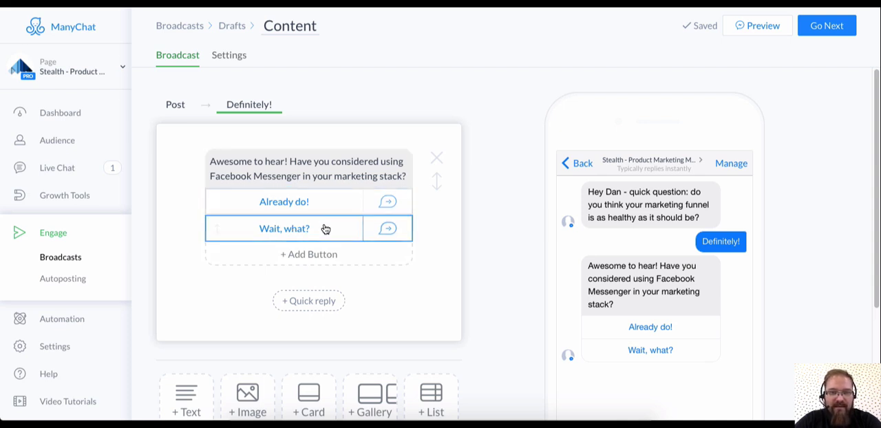
{"action": "left_click", "coordinate": [284, 228]}
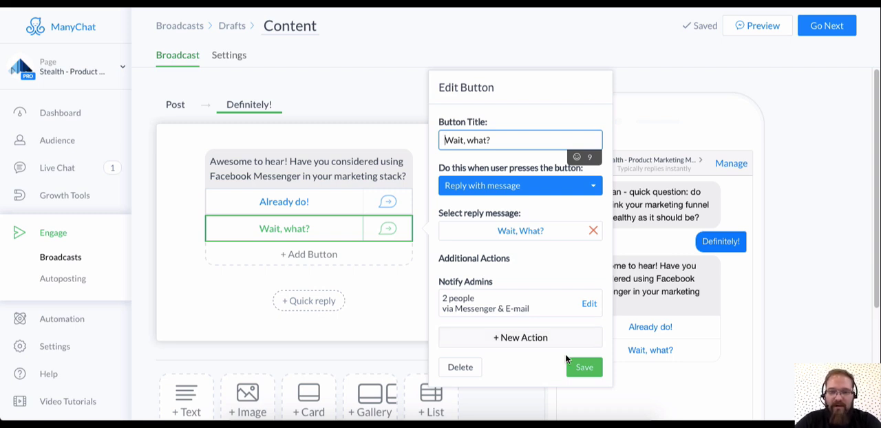
Save the Wait, what? button settings and return to the opening post's first message.
{"action": "left_click", "coordinate": [584, 367]}
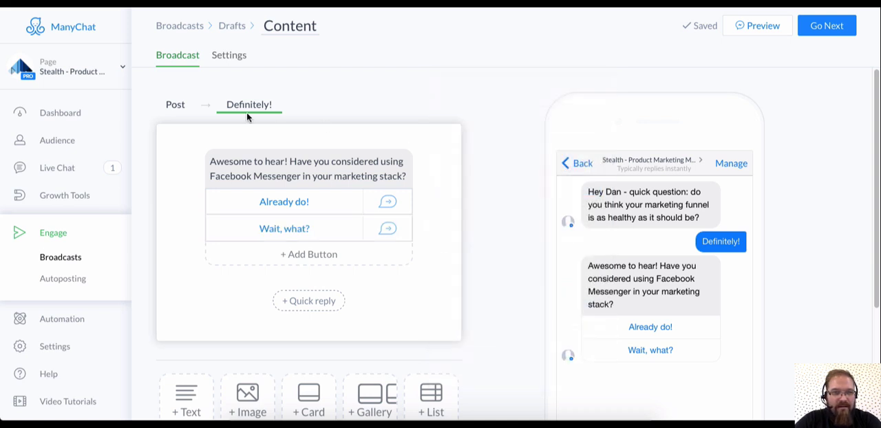
{"action": "left_click", "coordinate": [175, 104]}
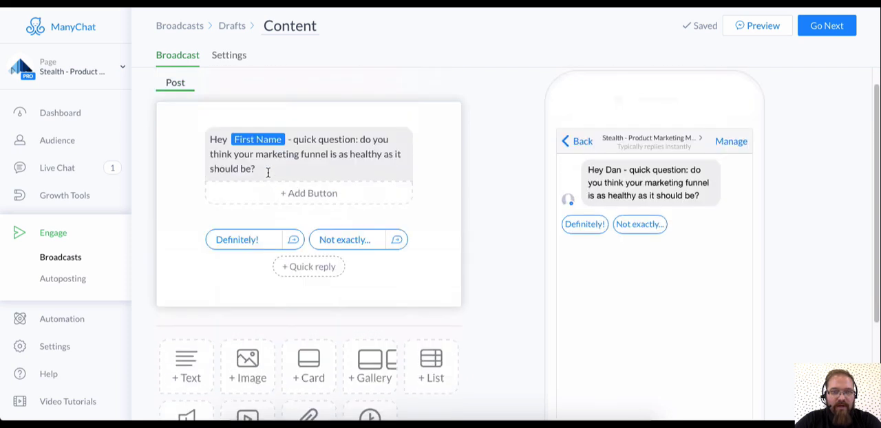
{"action": "left_click", "coordinate": [306, 155]}
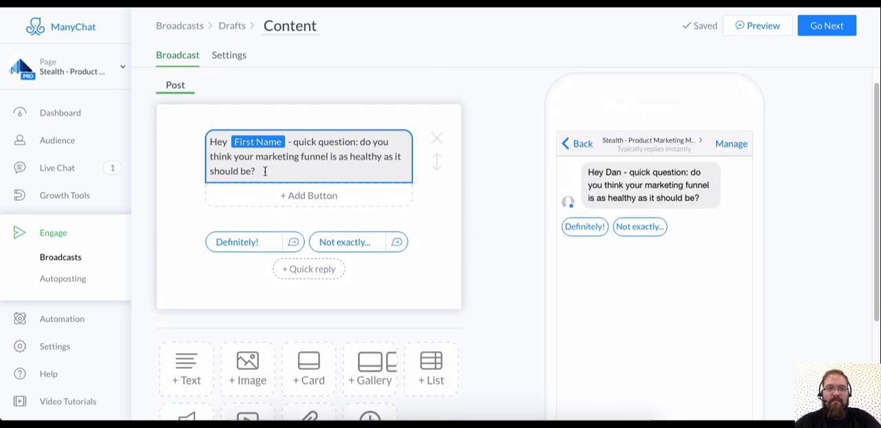
{"action": "scroll", "scroll_direction": "down", "scroll_amount": 3}
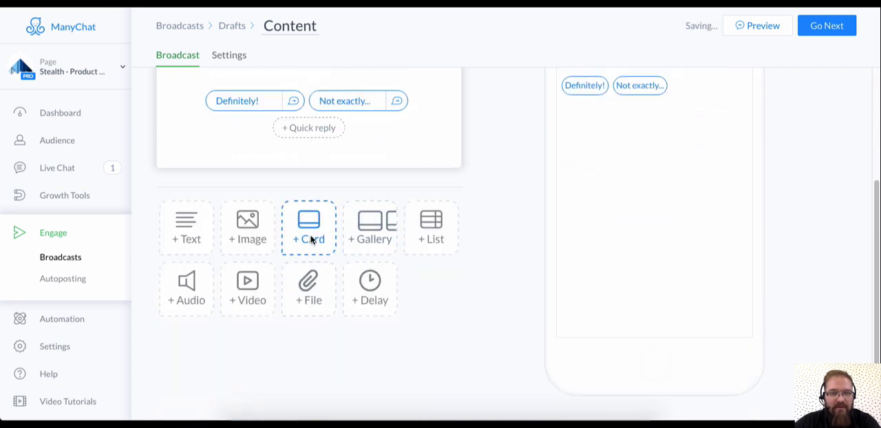
{"action": "left_click", "coordinate": [309, 227]}
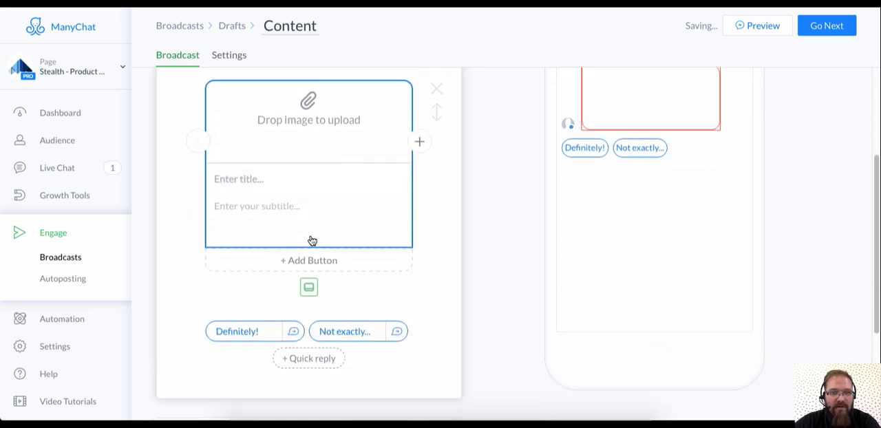
{"action": "left_click", "coordinate": [308, 179]}
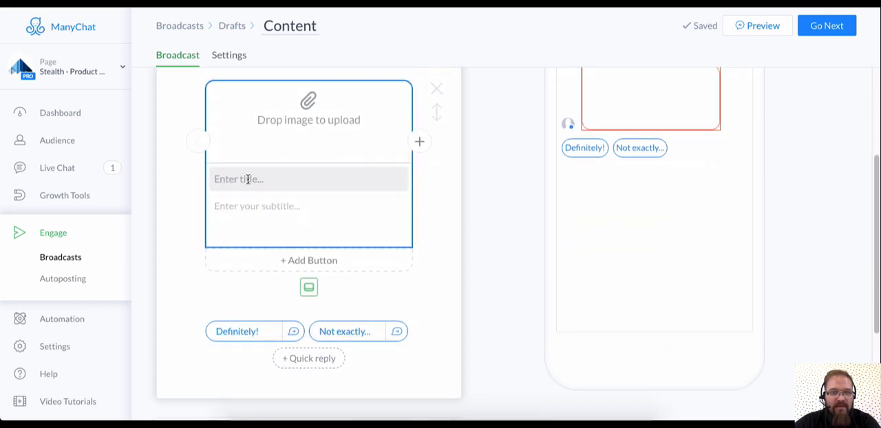
{"action": "left_click", "coordinate": [437, 88]}
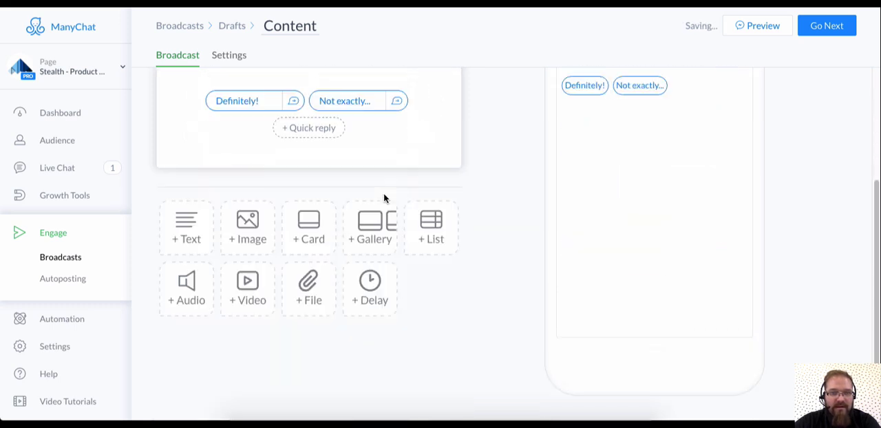
{"action": "left_click", "coordinate": [370, 228]}
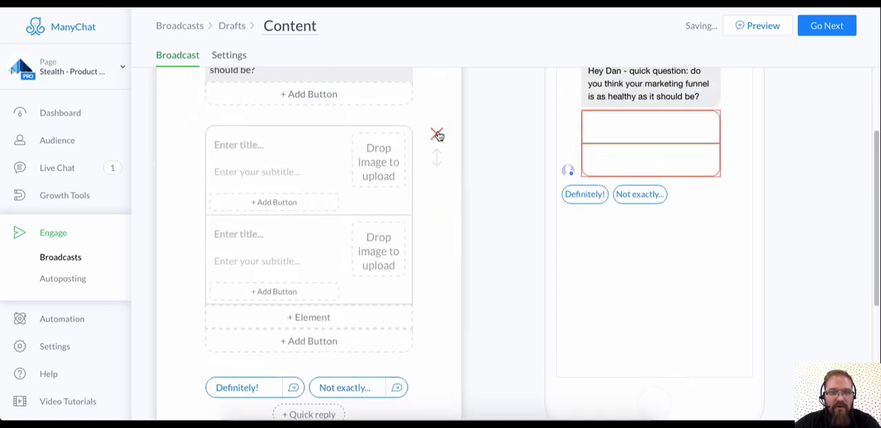
{"action": "left_click", "coordinate": [437, 132]}
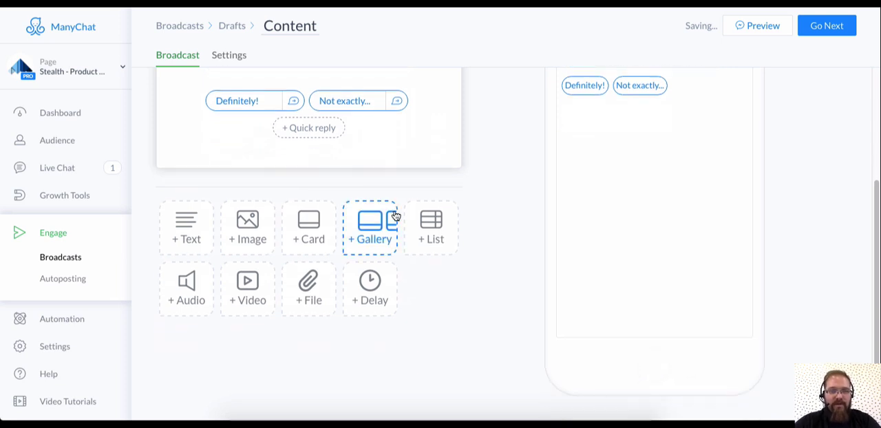
{"action": "scroll", "scroll_direction": "up", "scroll_amount": 3}
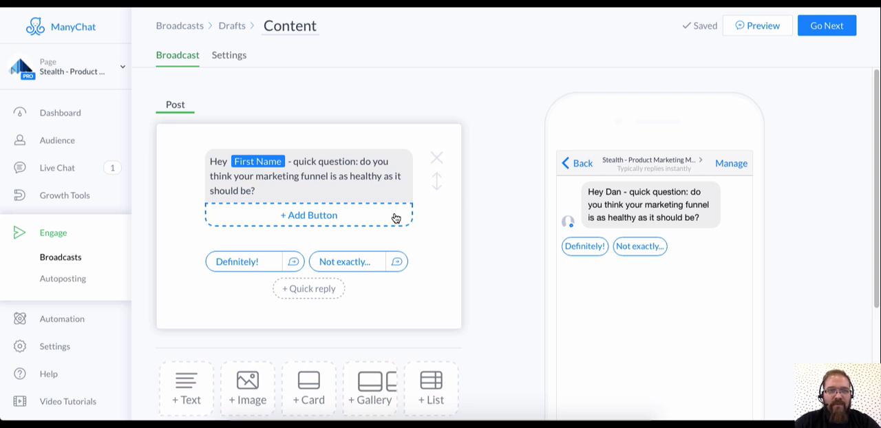
{"action": "mouse_move", "coordinate": [708, 36]}
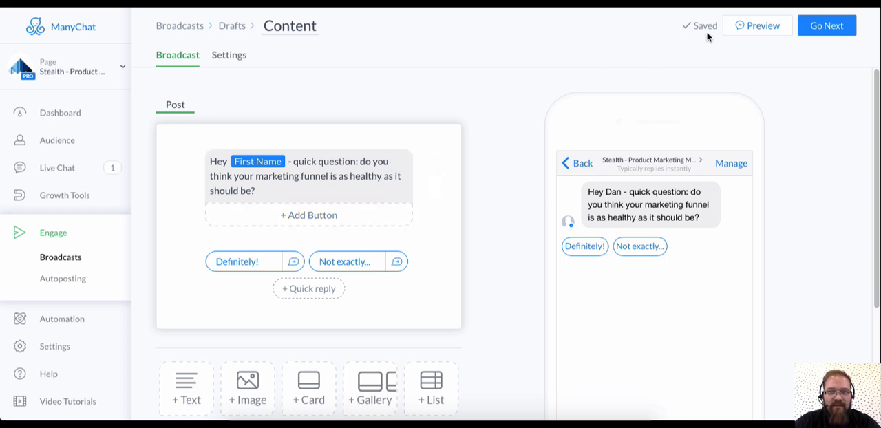
{"action": "mouse_move", "coordinate": [298, 62]}
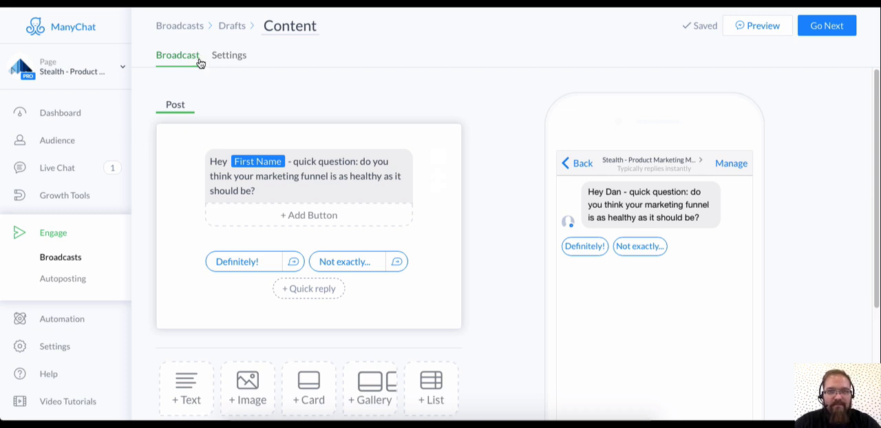
{"action": "mouse_move", "coordinate": [280, 10]}
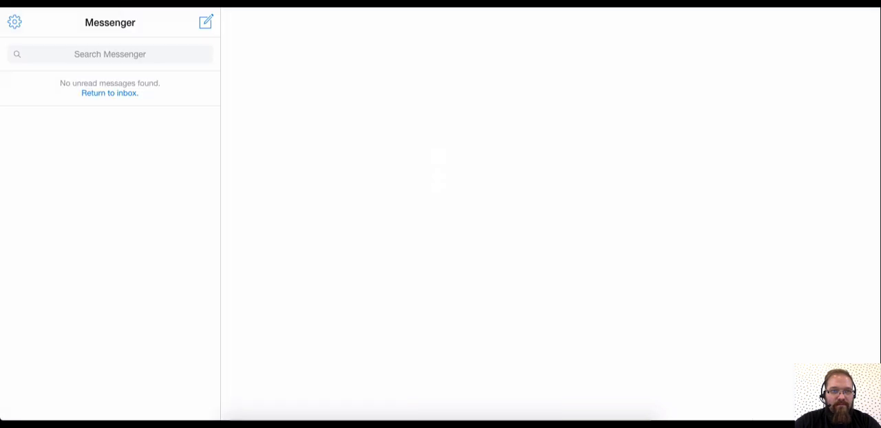
Search 'stealth', open a chat with Stealth - Product Marketing Management, and press Get Started.
{"action": "left_click", "coordinate": [207, 22]}
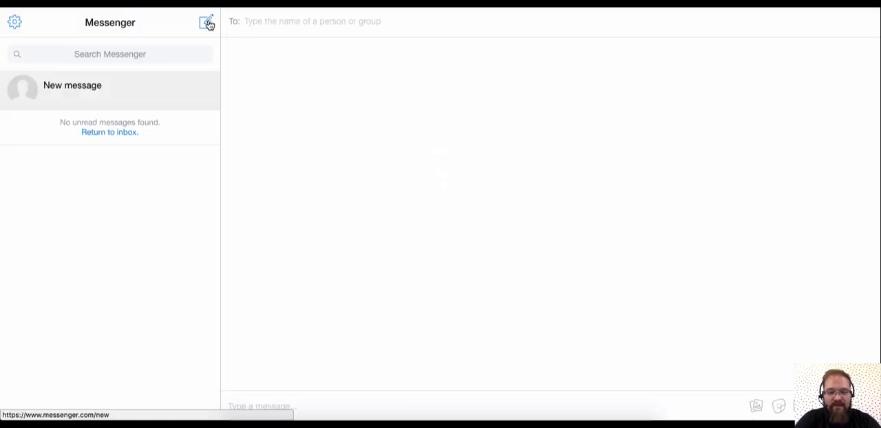
{"action": "type", "text": "steal"}
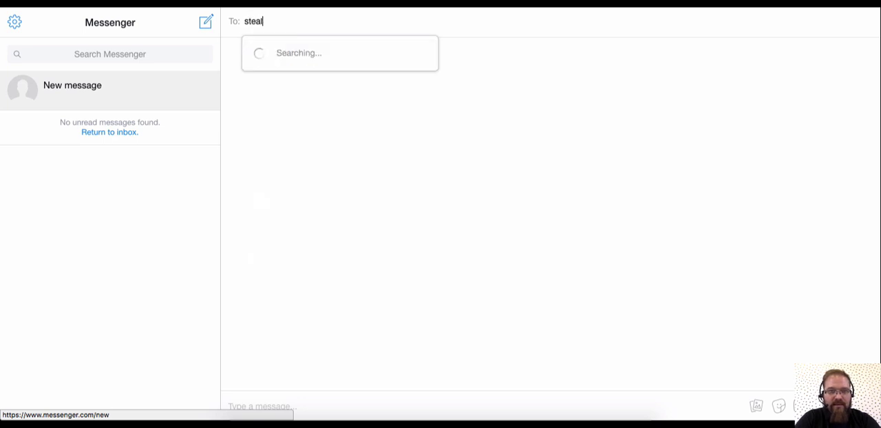
{"action": "type", "text": "th"}
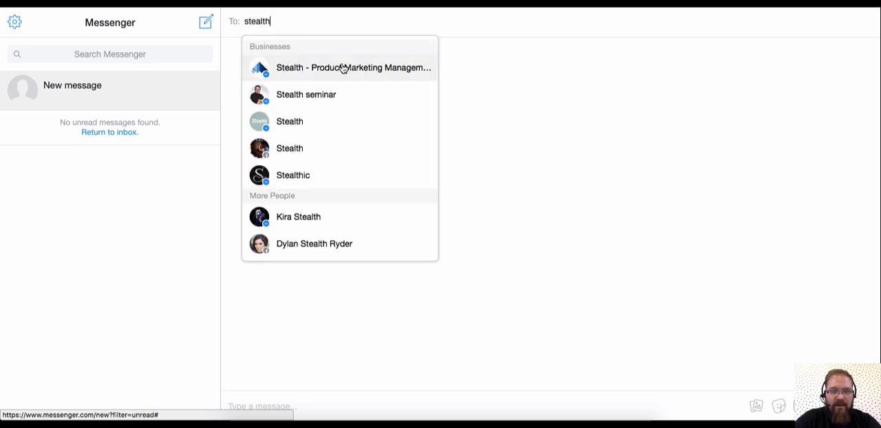
{"action": "left_click", "coordinate": [353, 68]}
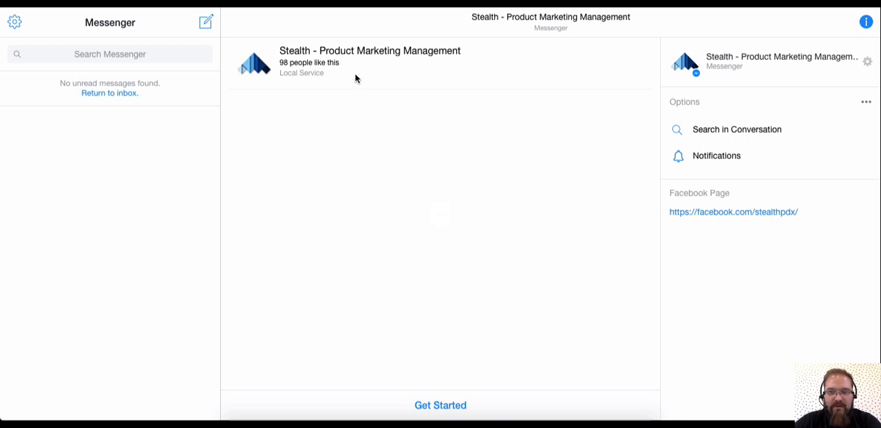
{"action": "mouse_move", "coordinate": [368, 107]}
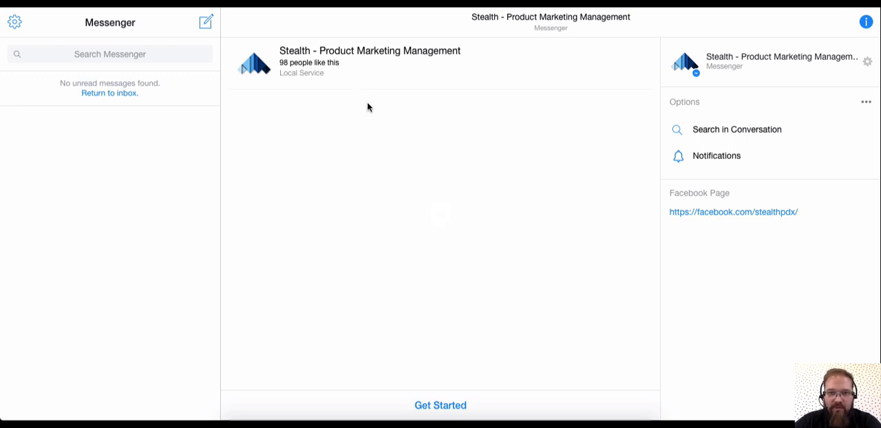
{"action": "mouse_move", "coordinate": [374, 107]}
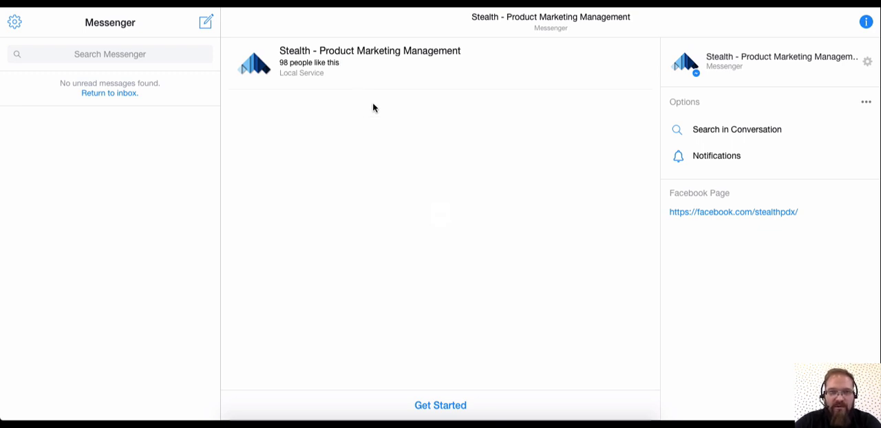
{"action": "mouse_move", "coordinate": [379, 254]}
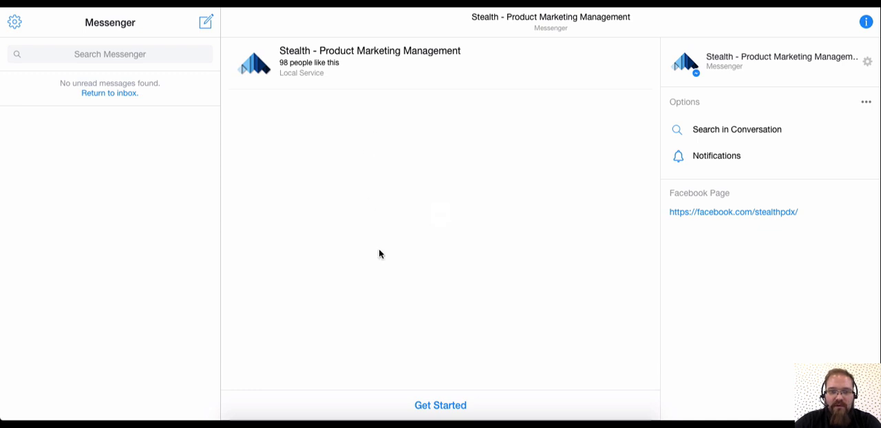
{"action": "left_click", "coordinate": [440, 405]}
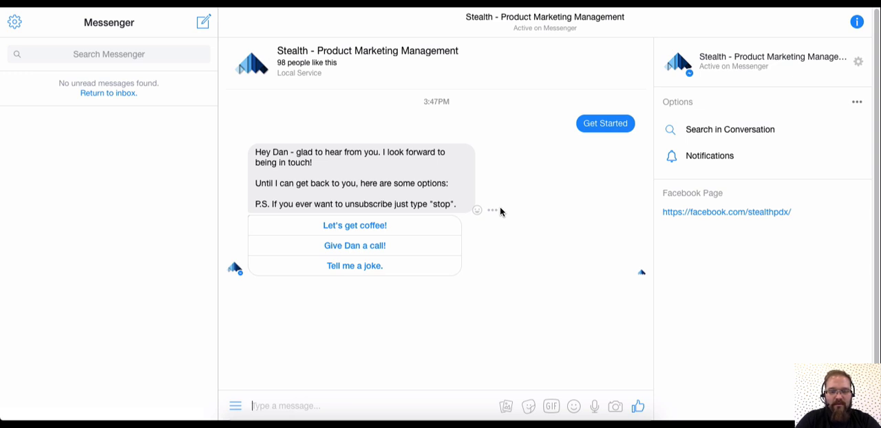
Send 'subscribe' to the Stealth page to get the subscription confirmation.
{"action": "type", "text": "subscr"}
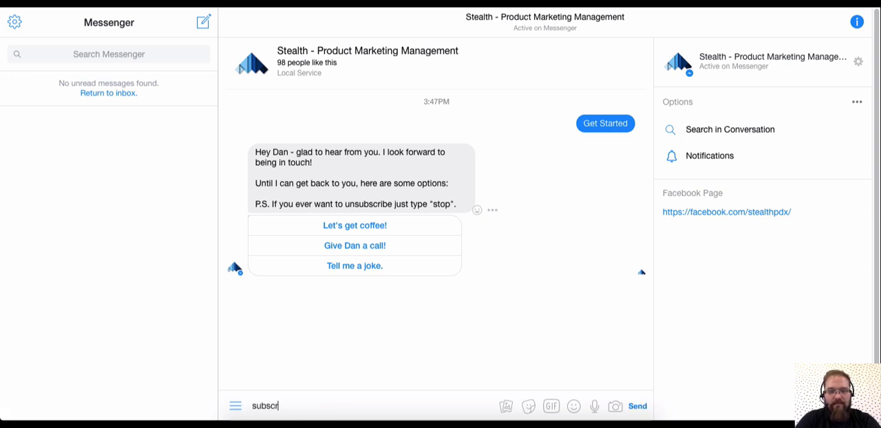
{"action": "left_click", "coordinate": [636, 406]}
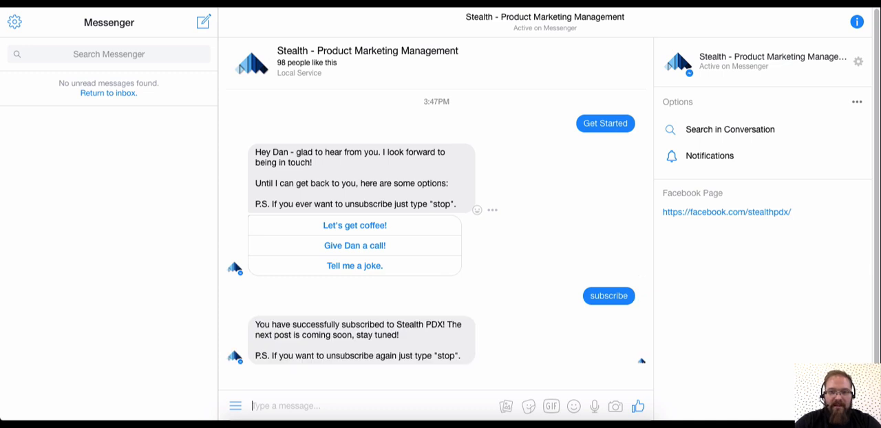
{"action": "mouse_move", "coordinate": [514, 184]}
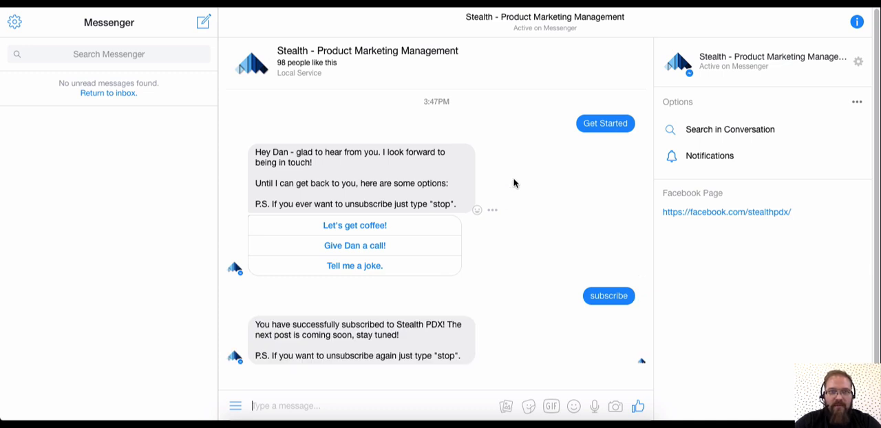
{"action": "mouse_move", "coordinate": [514, 183]}
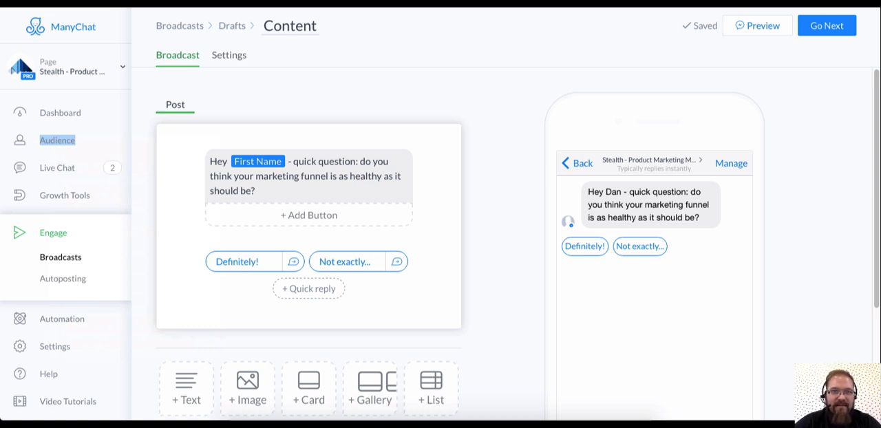
Create the tag ADMIN_TESTING and apply it to your own subscriber profile in Audience.
{"action": "left_click", "coordinate": [58, 140]}
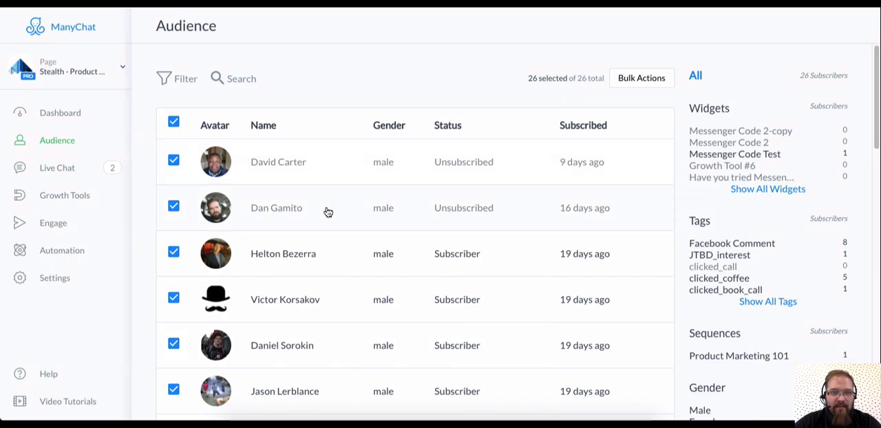
{"action": "left_click", "coordinate": [276, 207]}
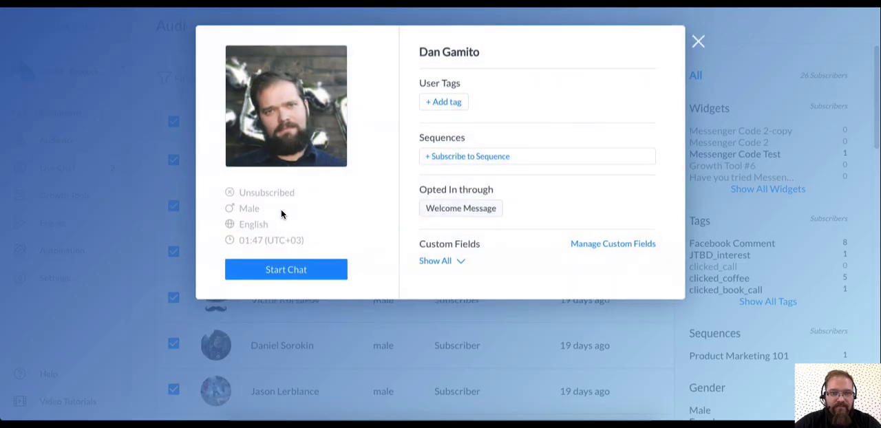
{"action": "left_click", "coordinate": [444, 102]}
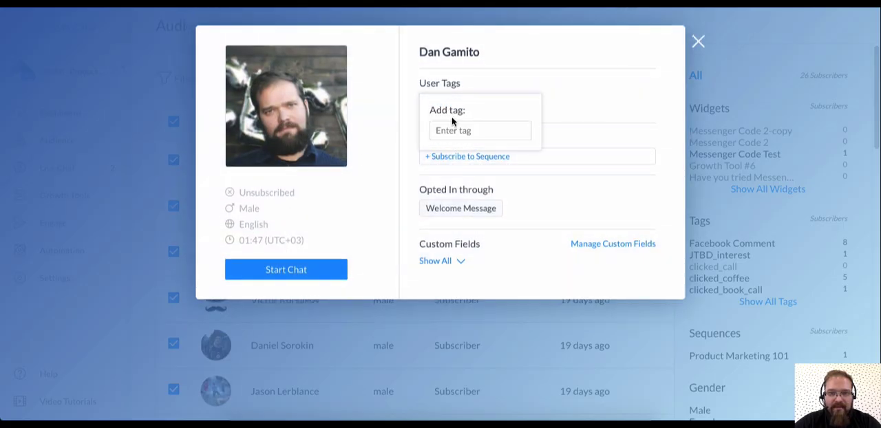
{"action": "left_click", "coordinate": [480, 130]}
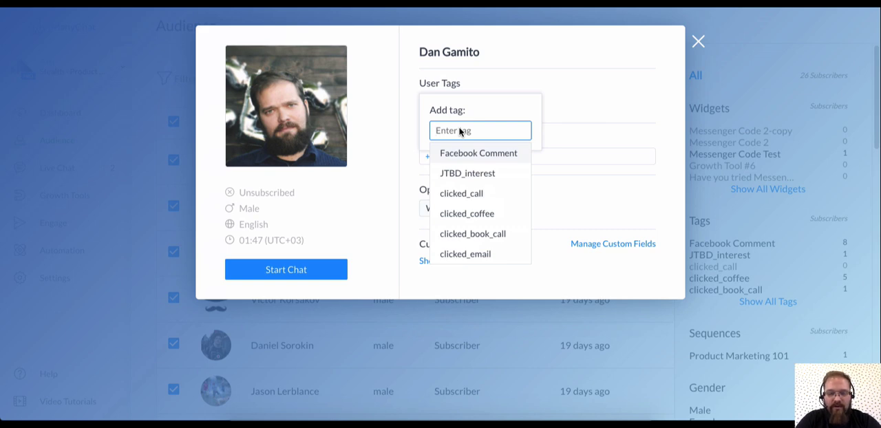
{"action": "type", "text": "ADMIN_"}
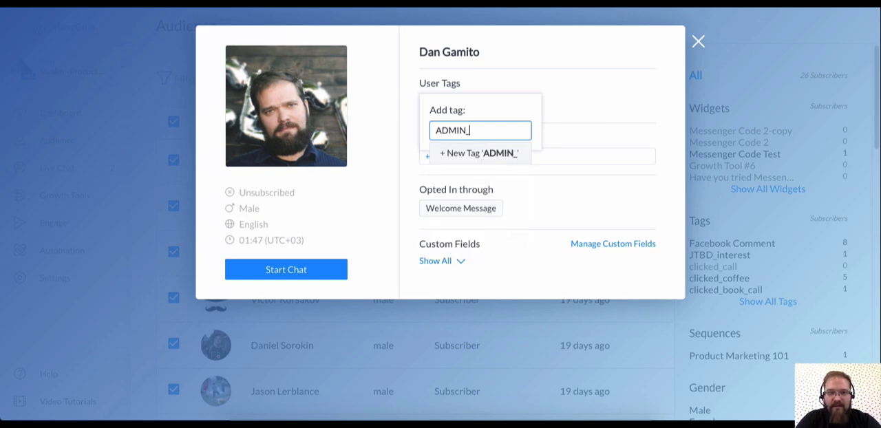
{"action": "type", "text": "TESTING"}
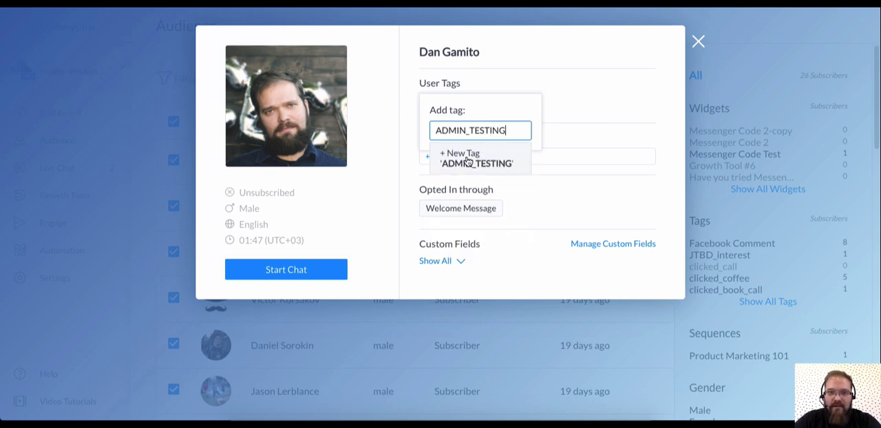
{"action": "left_click", "coordinate": [460, 157]}
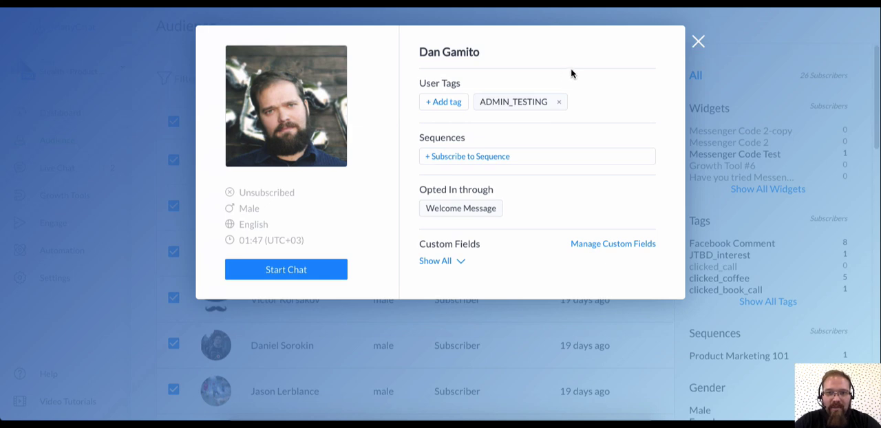
{"action": "mouse_move", "coordinate": [678, 54]}
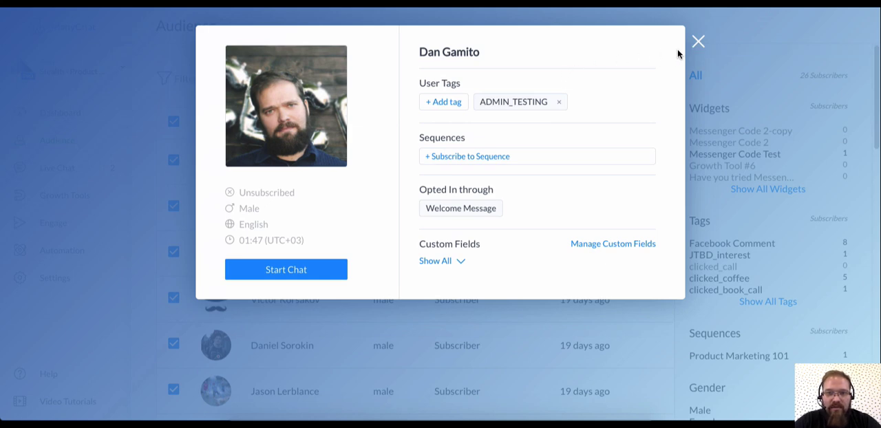
{"action": "left_click", "coordinate": [698, 41]}
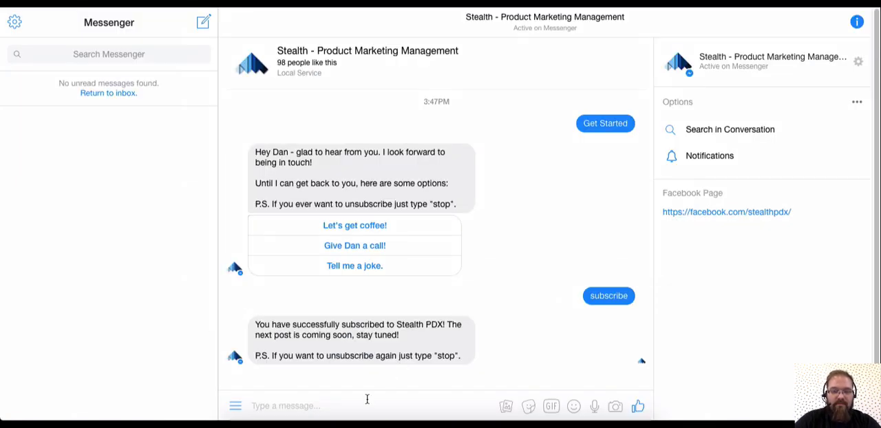
{"action": "type", "text": "subscribed"}
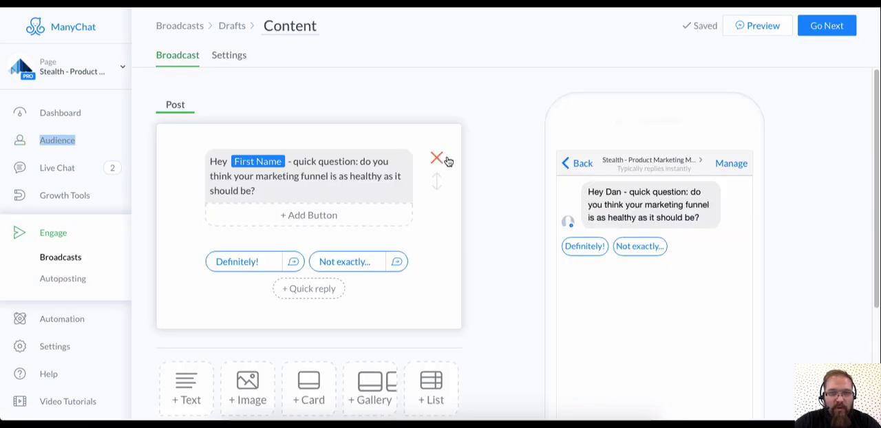
{"action": "mouse_move", "coordinate": [441, 83]}
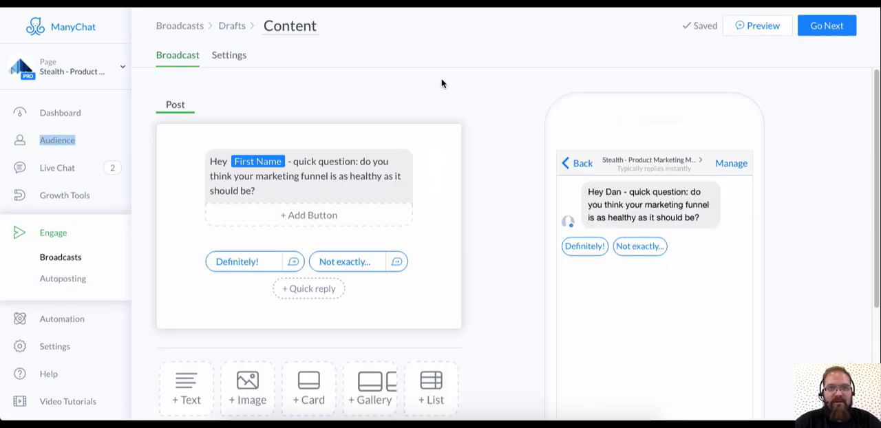
{"action": "mouse_move", "coordinate": [364, 78]}
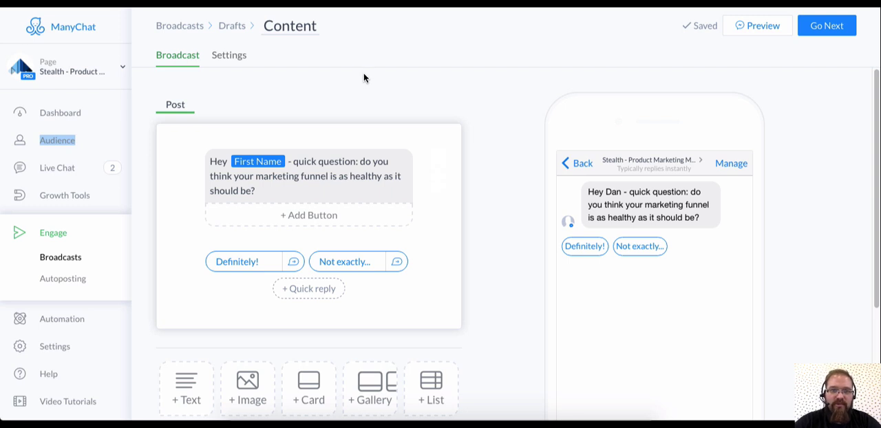
{"action": "left_click", "coordinate": [229, 56]}
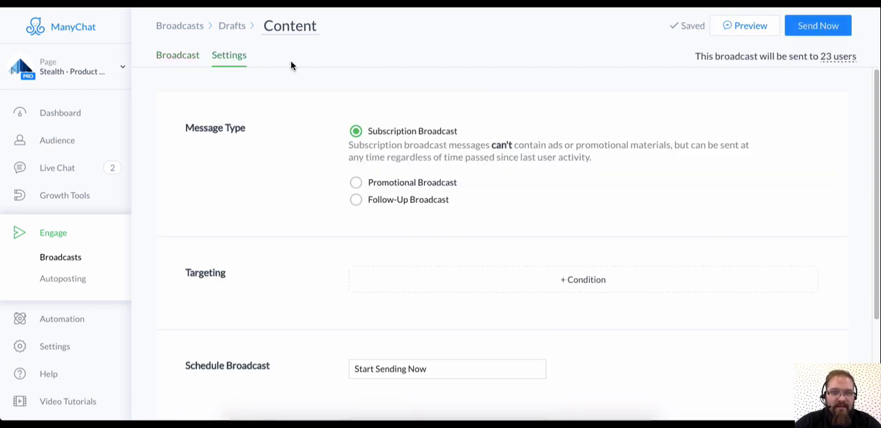
{"action": "mouse_move", "coordinate": [429, 148]}
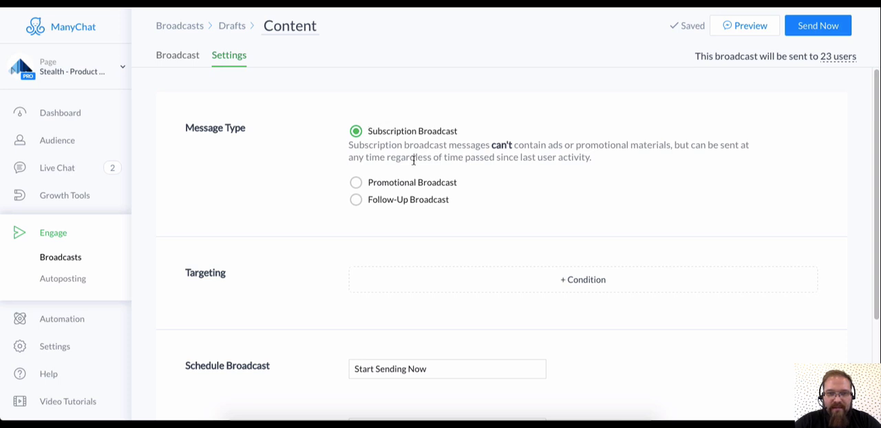
{"action": "mouse_move", "coordinate": [404, 195]}
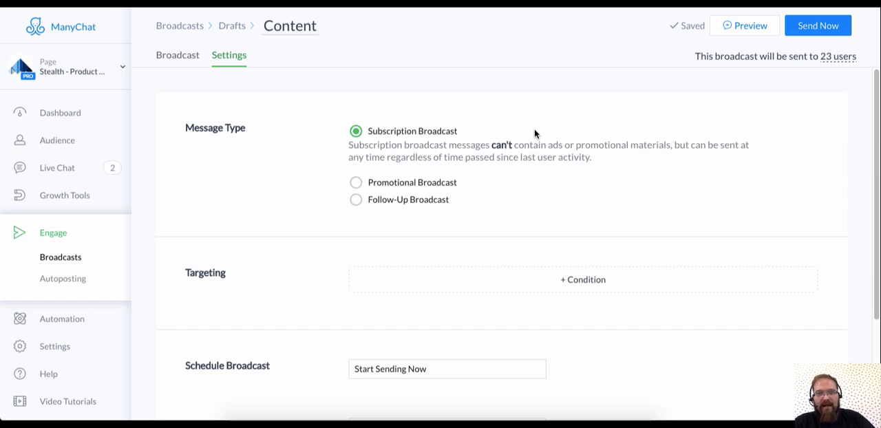
{"action": "mouse_move", "coordinate": [406, 137]}
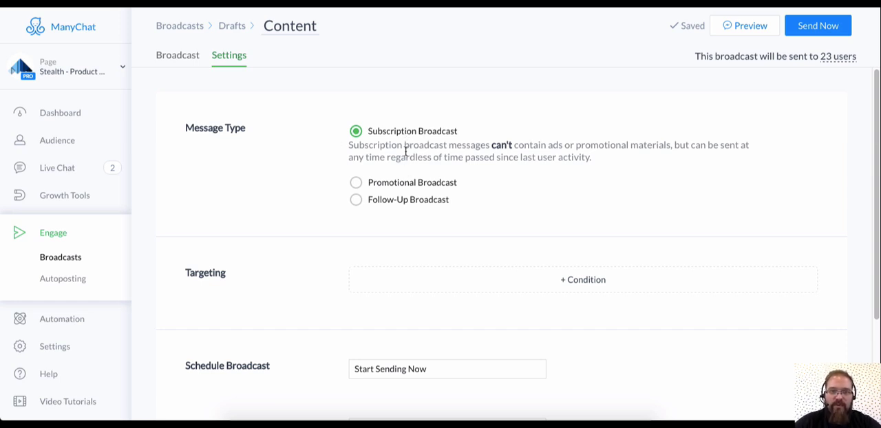
{"action": "mouse_move", "coordinate": [458, 200]}
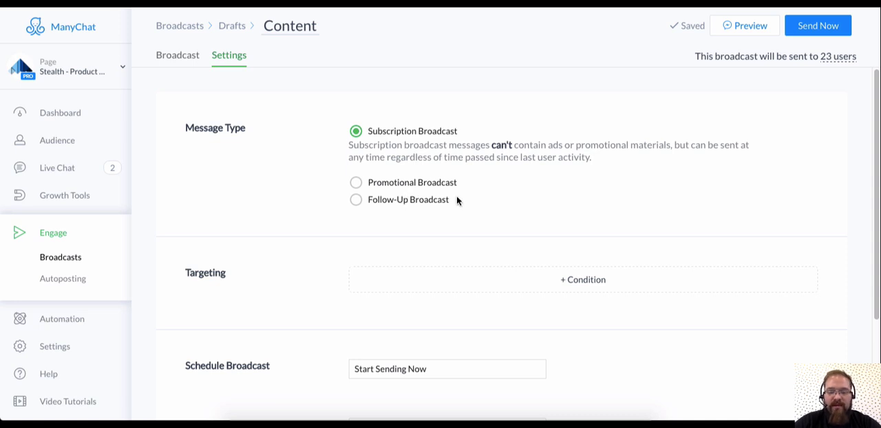
{"action": "mouse_move", "coordinate": [477, 172]}
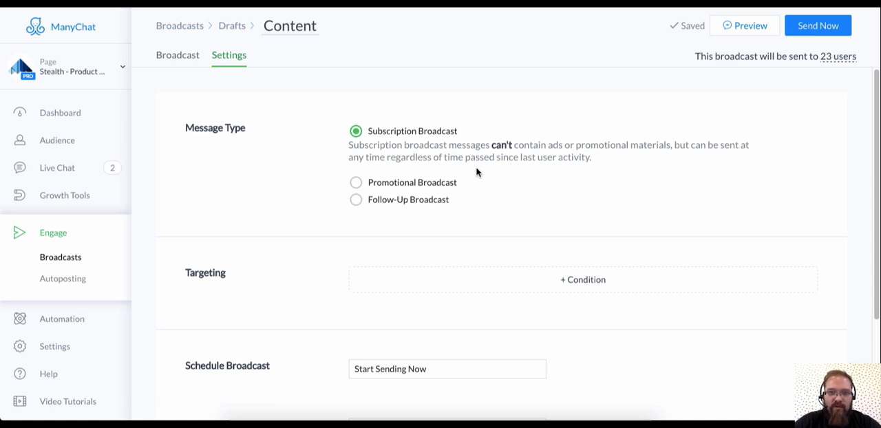
{"action": "mouse_move", "coordinate": [400, 138]}
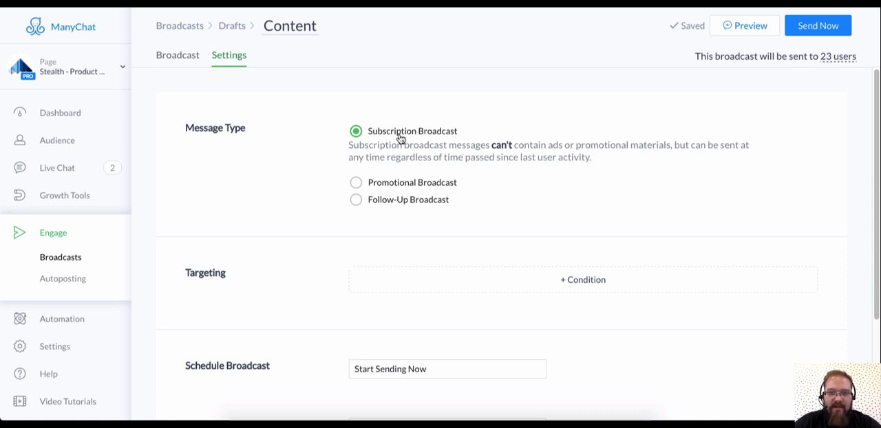
{"action": "mouse_move", "coordinate": [578, 130]}
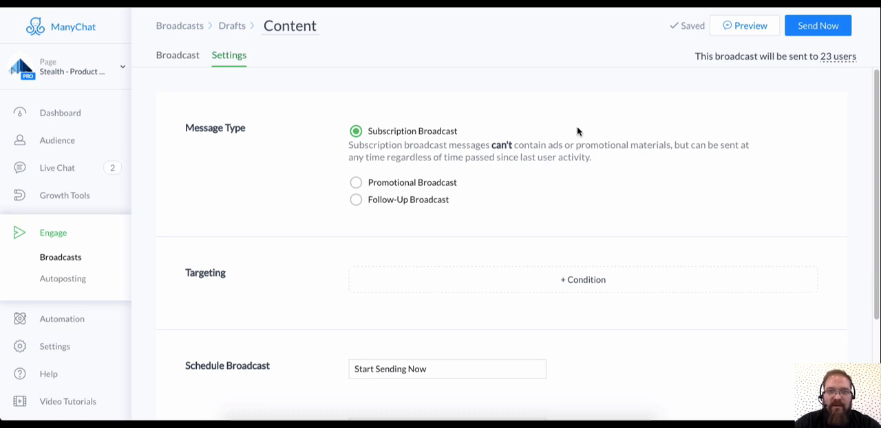
{"action": "mouse_move", "coordinate": [556, 135]}
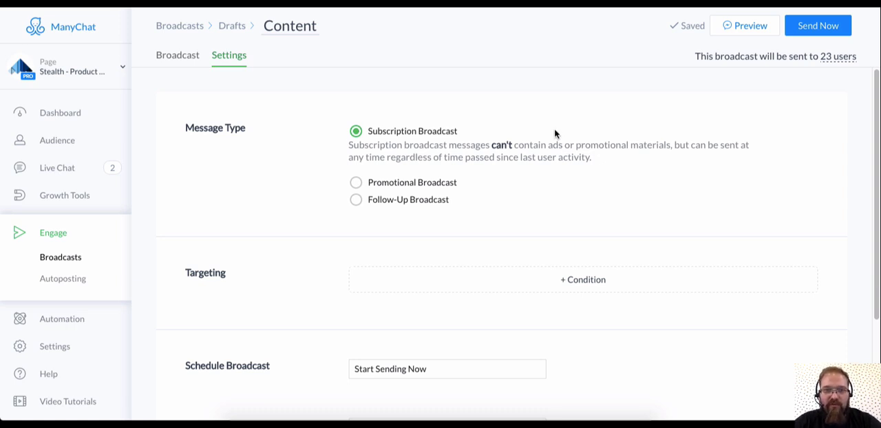
{"action": "mouse_move", "coordinate": [549, 136]}
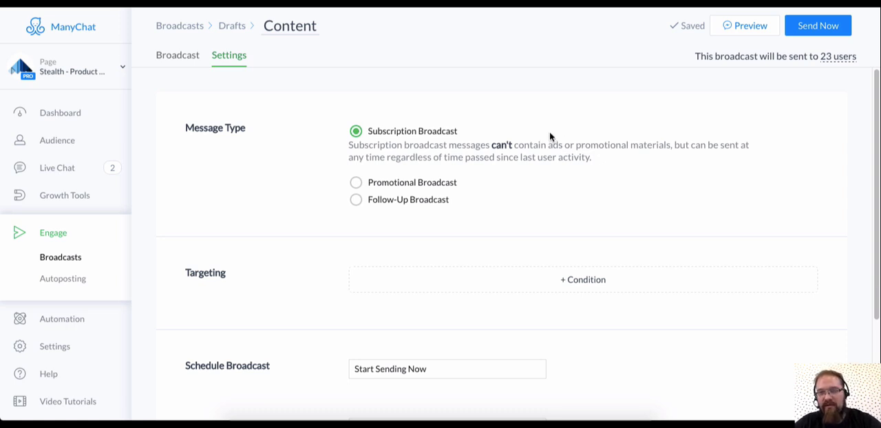
{"action": "mouse_move", "coordinate": [543, 135]}
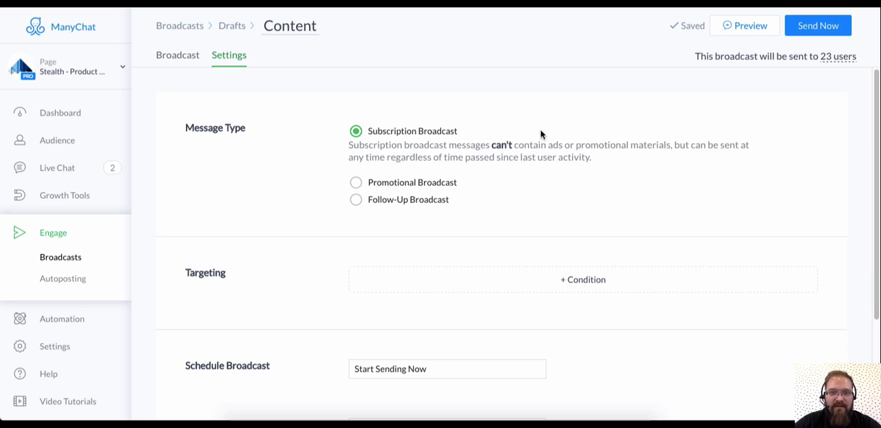
Add a broadcast targeting condition: Tag is ADMIN_TESTING.
{"action": "scroll", "scroll_direction": "down", "scroll_amount": 3}
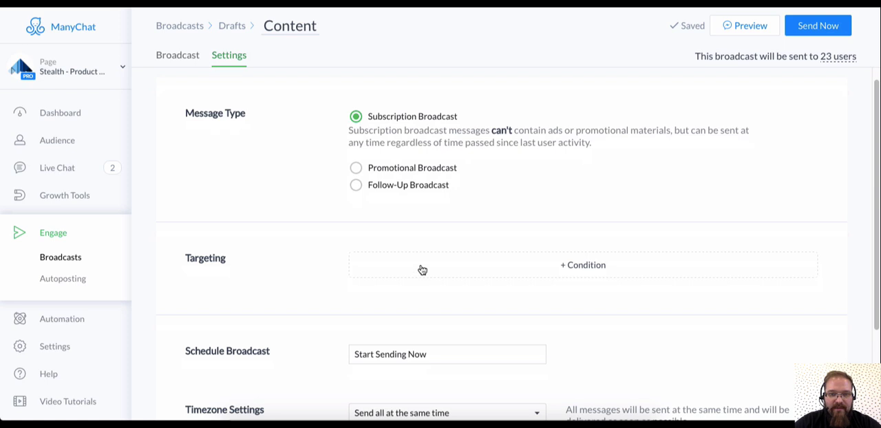
{"action": "left_click", "coordinate": [582, 265]}
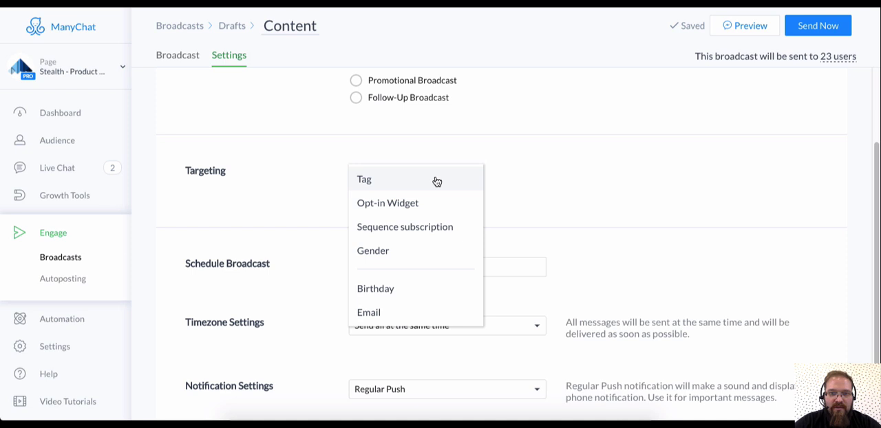
{"action": "left_click", "coordinate": [363, 179]}
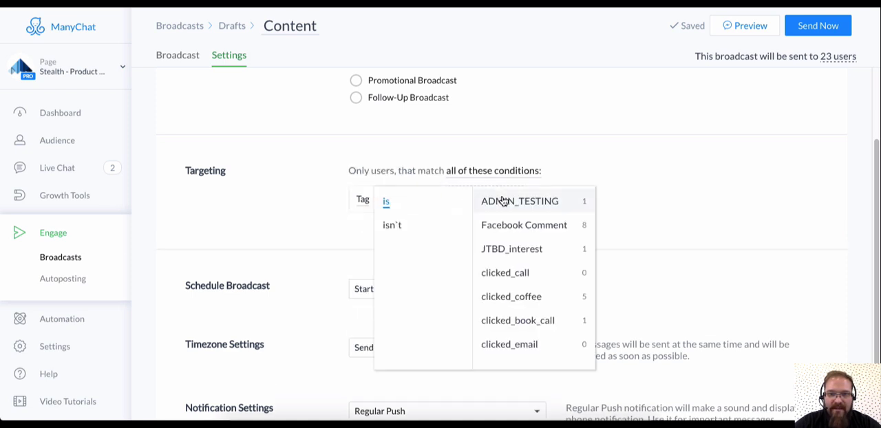
{"action": "left_click", "coordinate": [520, 201]}
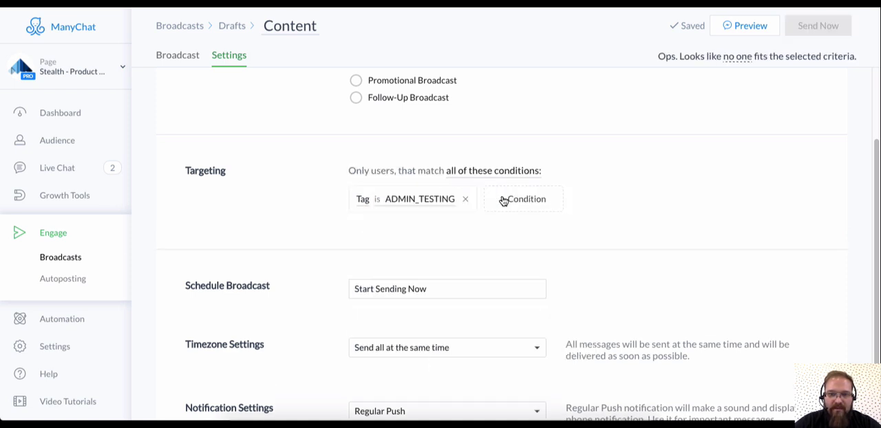
{"action": "scroll", "scroll_direction": "up", "scroll_amount": 3}
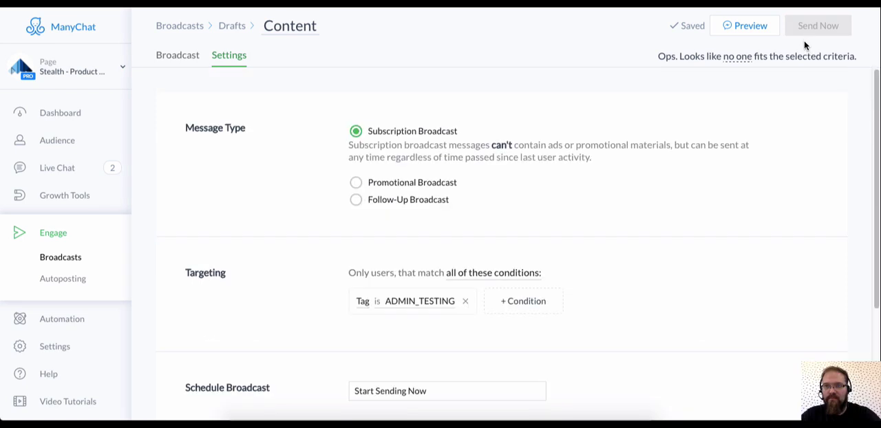
{"action": "mouse_move", "coordinate": [779, 85]}
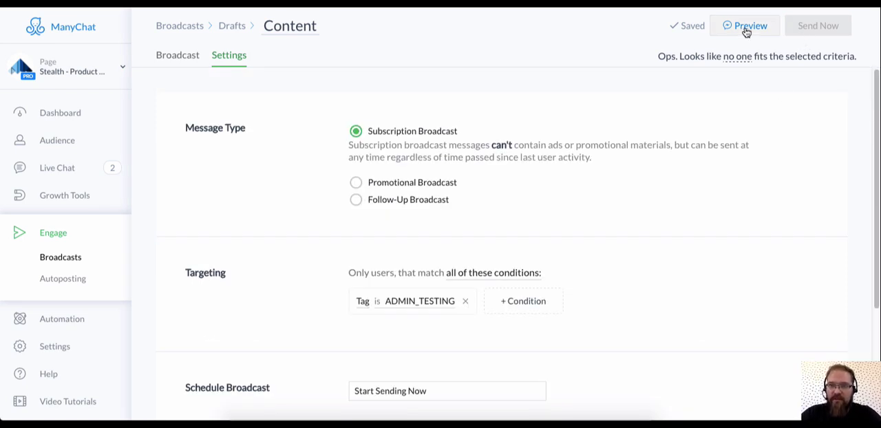
Preview the broadcast in Messenger, answer Not exactly... then Yes!, and open What_is_product_marketing.pdf.
{"action": "left_click", "coordinate": [744, 26]}
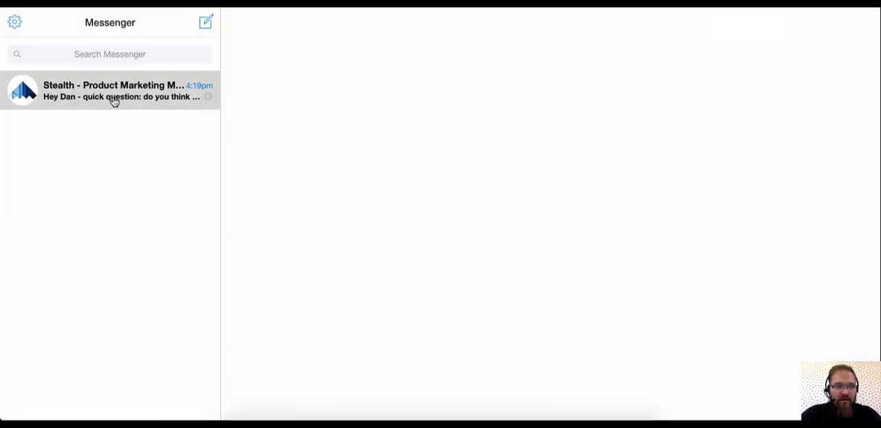
{"action": "left_click", "coordinate": [110, 90]}
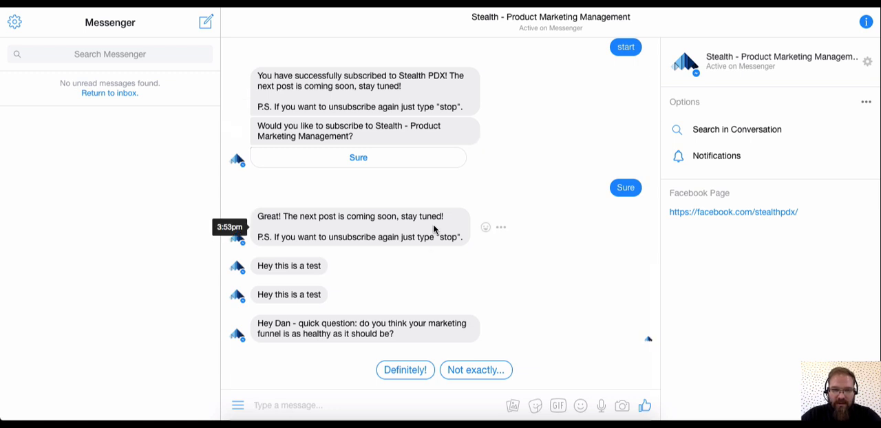
{"action": "mouse_move", "coordinate": [459, 319]}
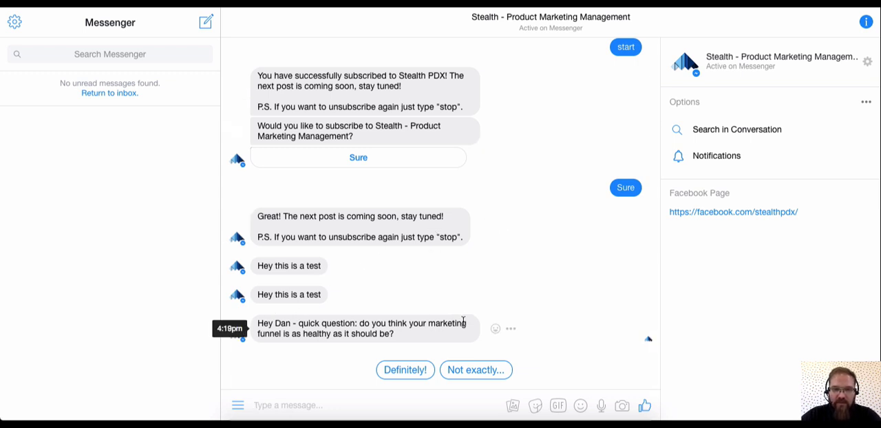
{"action": "left_click", "coordinate": [476, 370]}
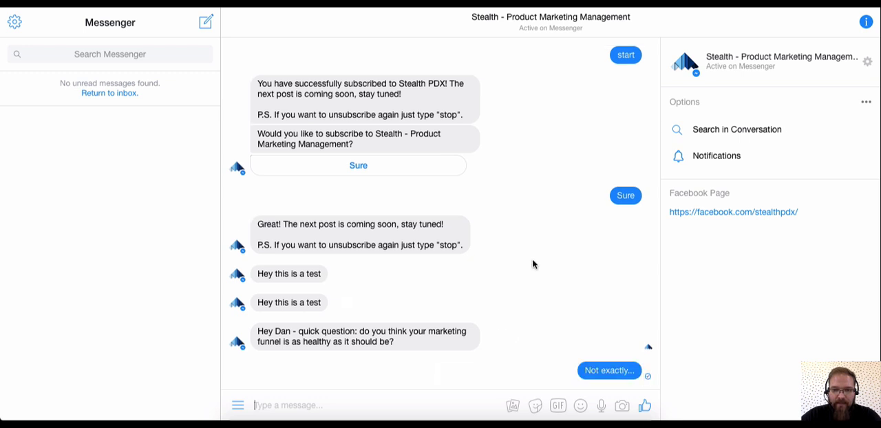
{"action": "scroll", "scroll_direction": "down", "scroll_amount": 3}
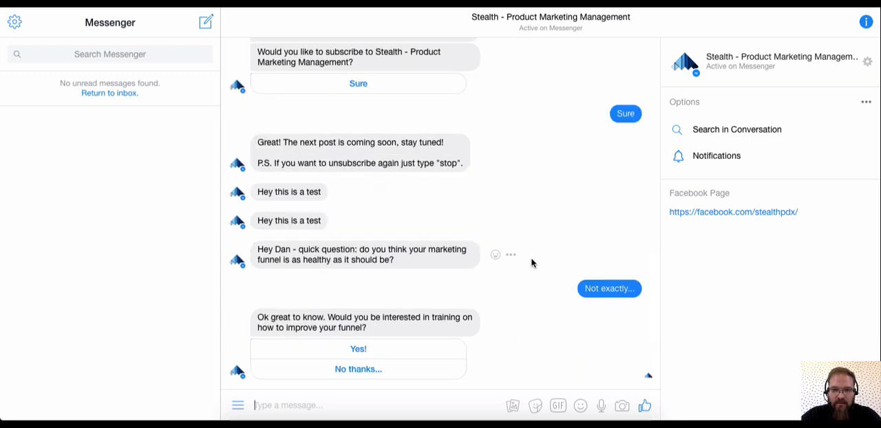
{"action": "mouse_move", "coordinate": [404, 297]}
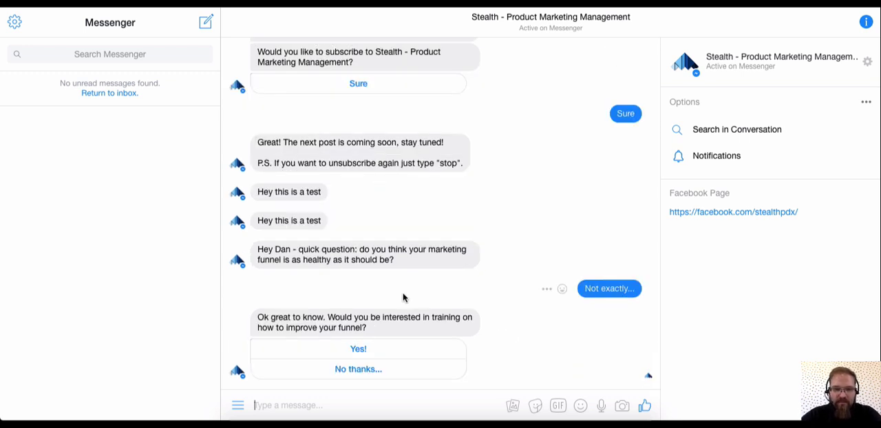
{"action": "mouse_move", "coordinate": [306, 325]}
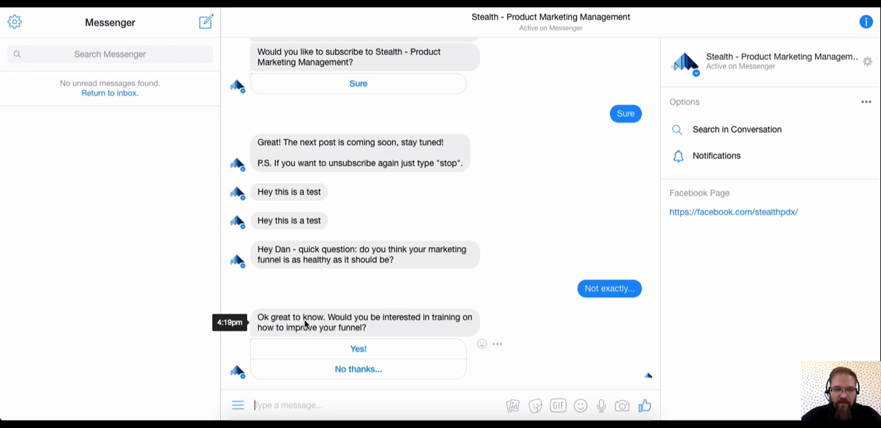
{"action": "mouse_move", "coordinate": [369, 347]}
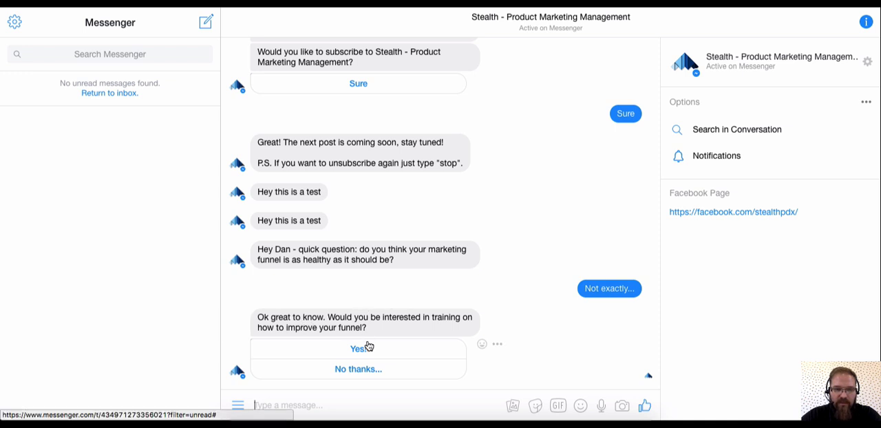
{"action": "left_click", "coordinate": [358, 347]}
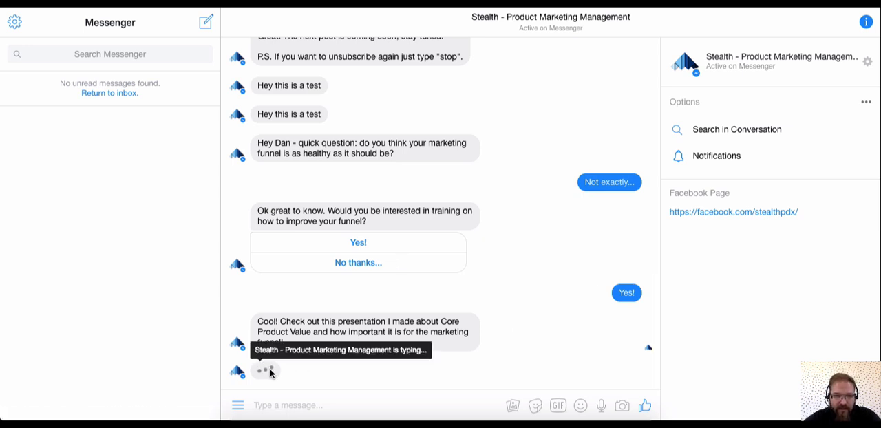
{"action": "mouse_move", "coordinate": [480, 319]}
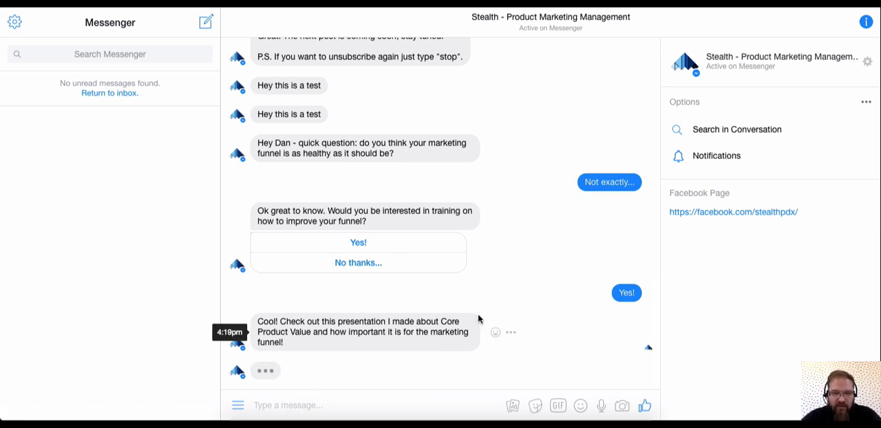
{"action": "mouse_move", "coordinate": [485, 314]}
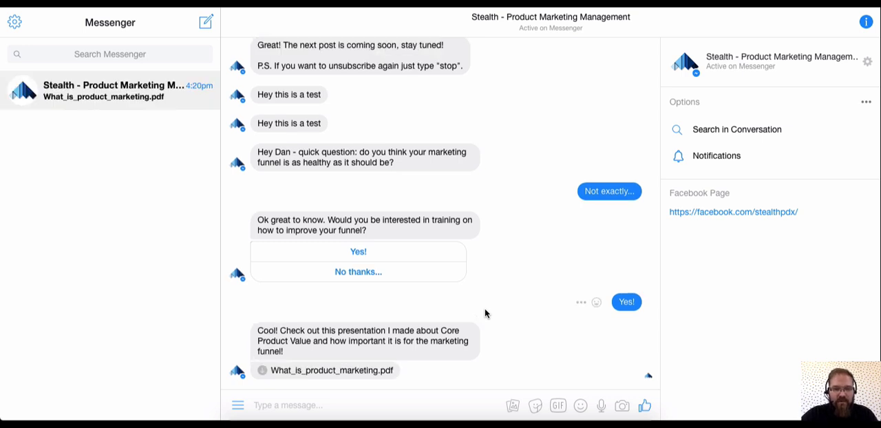
{"action": "left_click", "coordinate": [333, 370]}
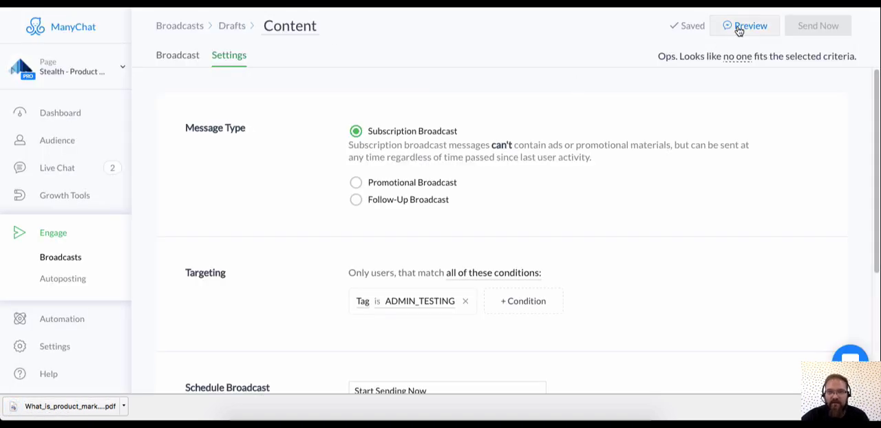
{"action": "mouse_move", "coordinate": [355, 73]}
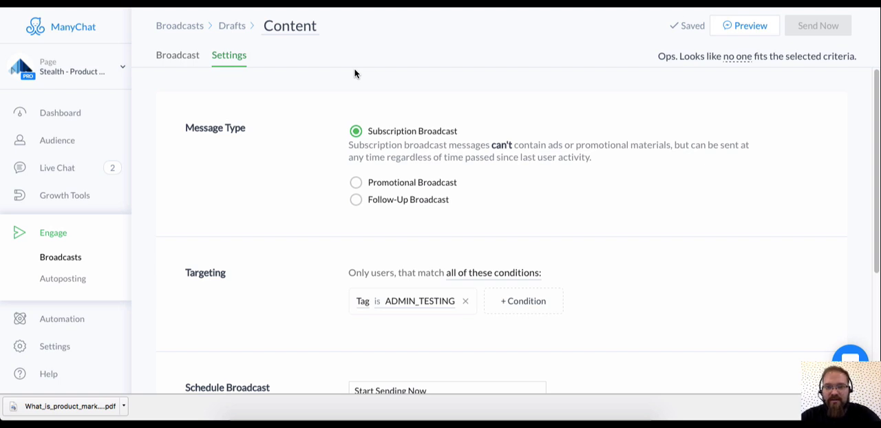